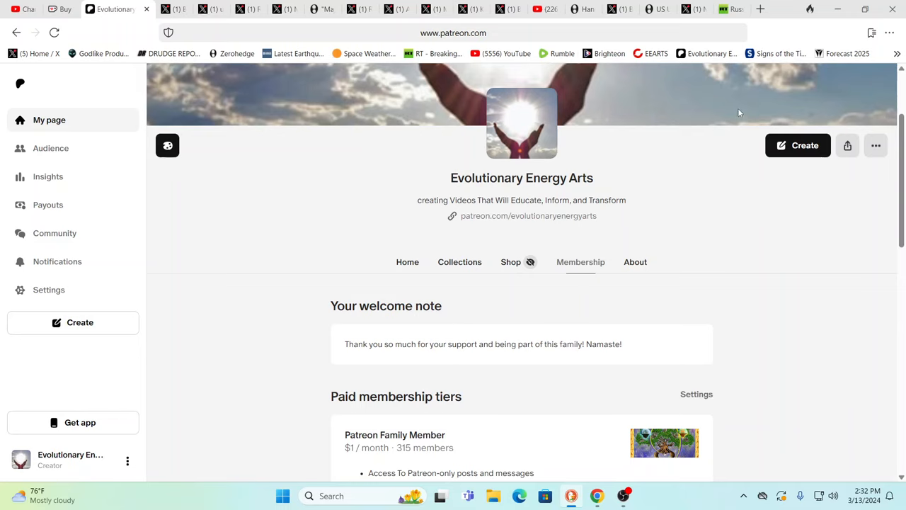
Step: Switch to the RT tab with the key takeaways from Putin's interview
click(708, 9)
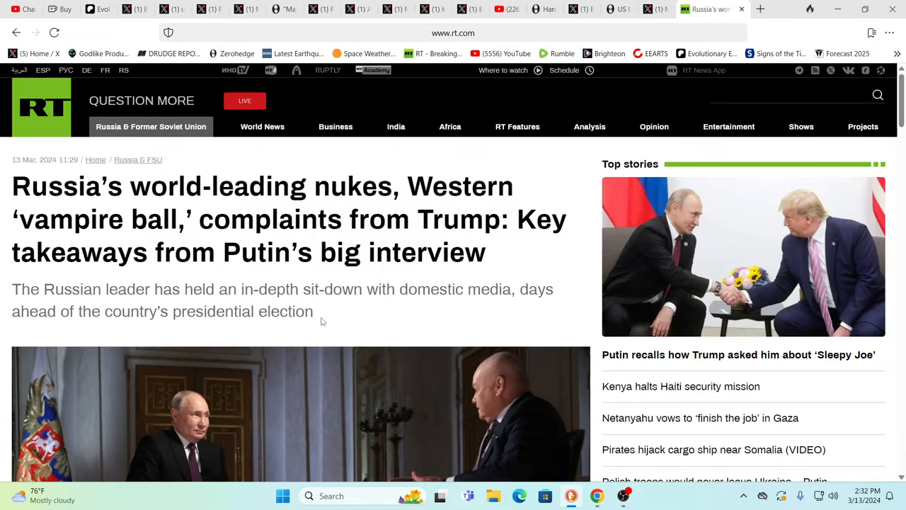
mouse_move(326, 320)
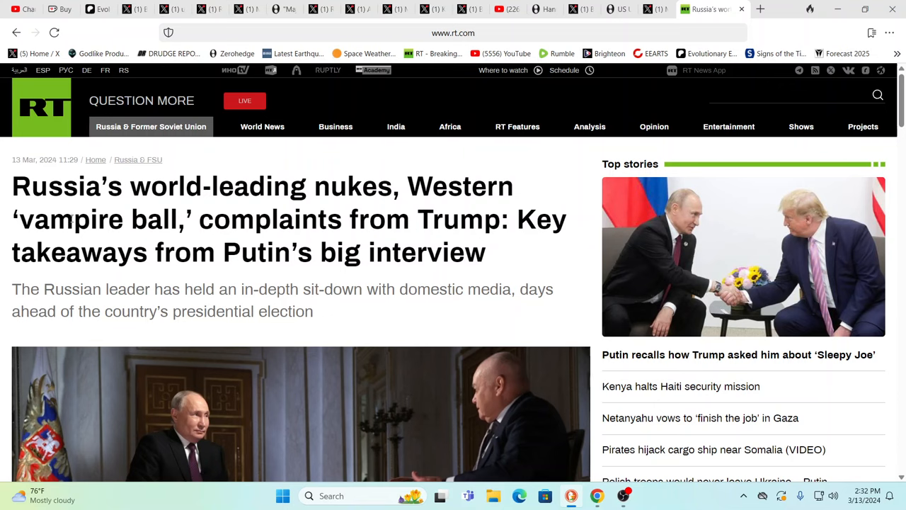
mouse_move(289, 241)
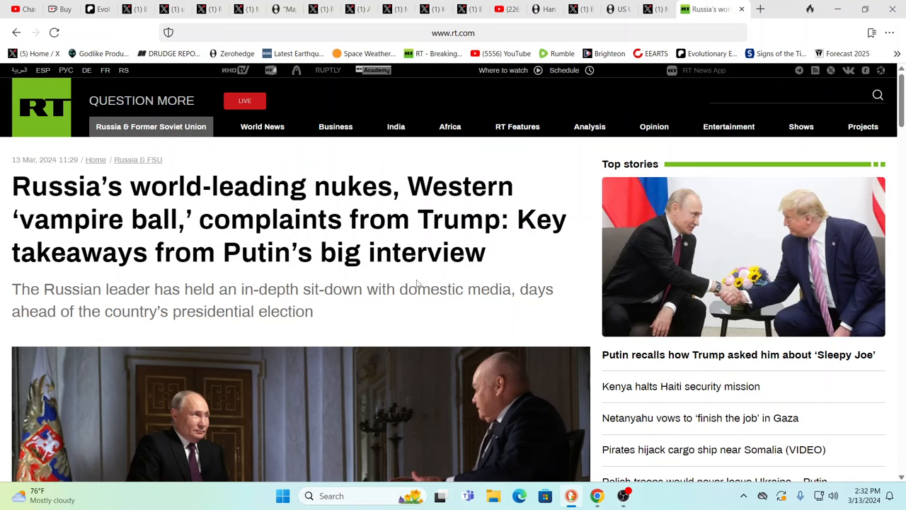
scroll(down, 3)
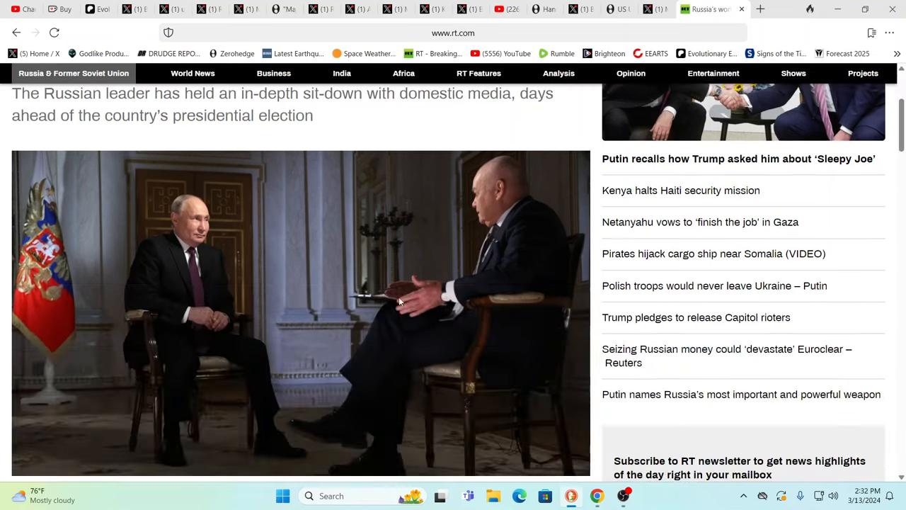
scroll(down, 3)
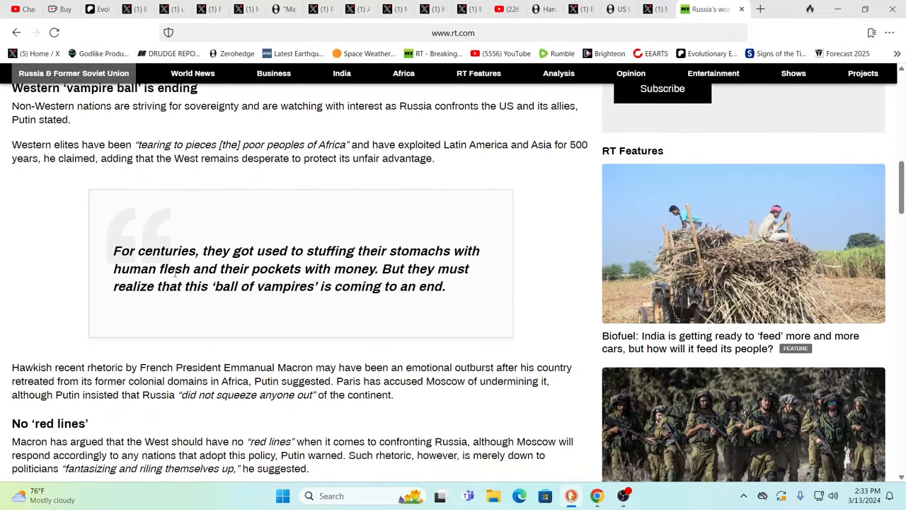
mouse_move(197, 263)
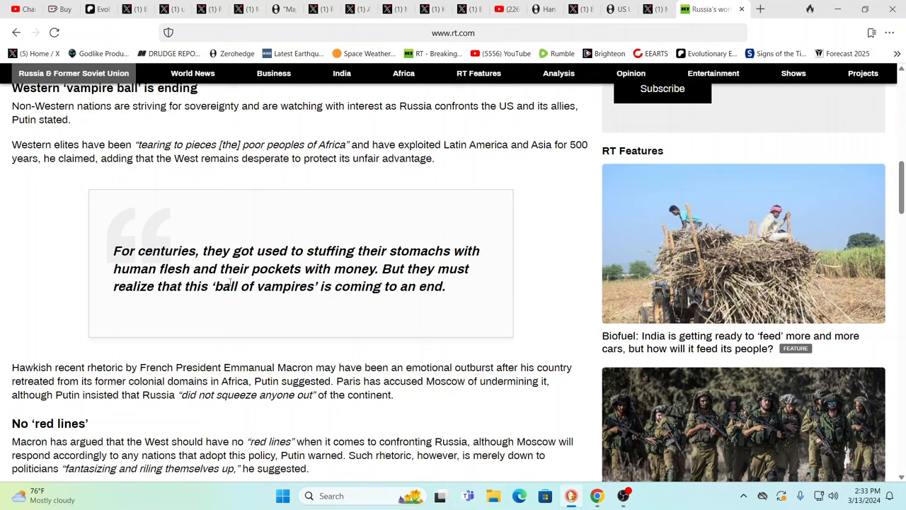
mouse_move(147, 314)
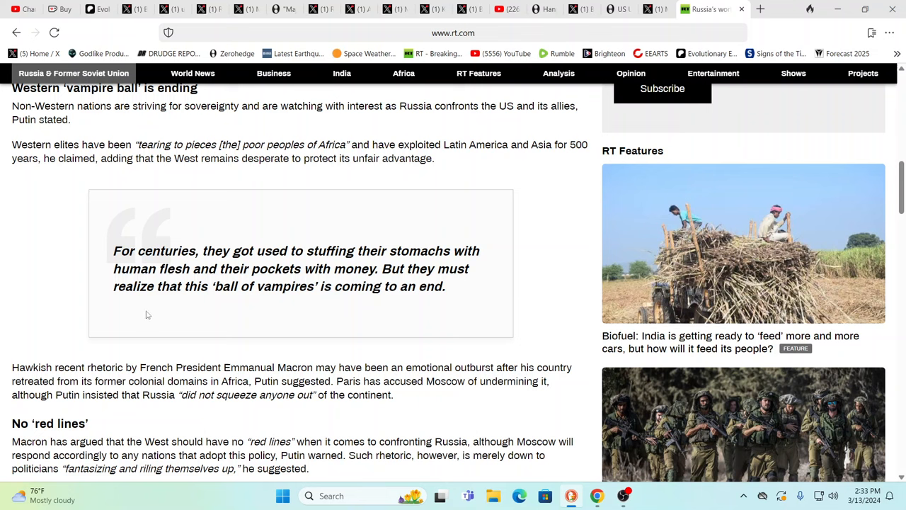
scroll(up, 3)
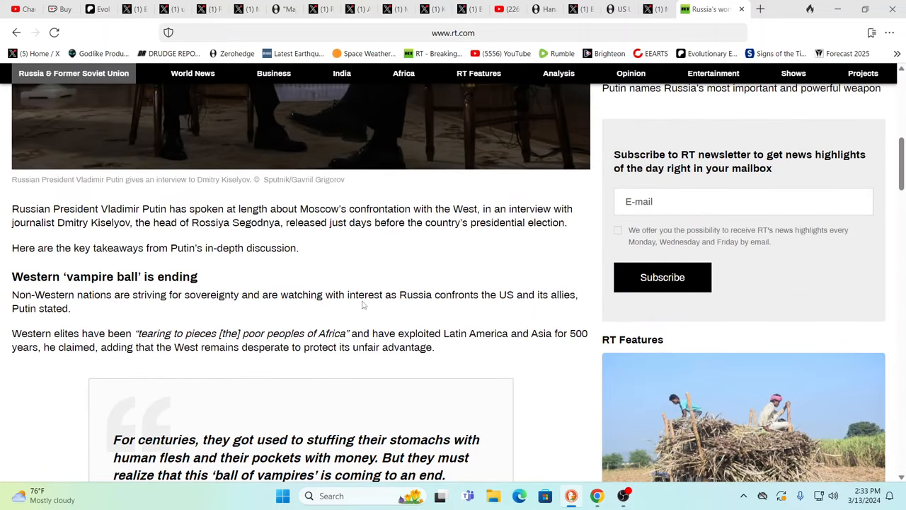
mouse_move(385, 298)
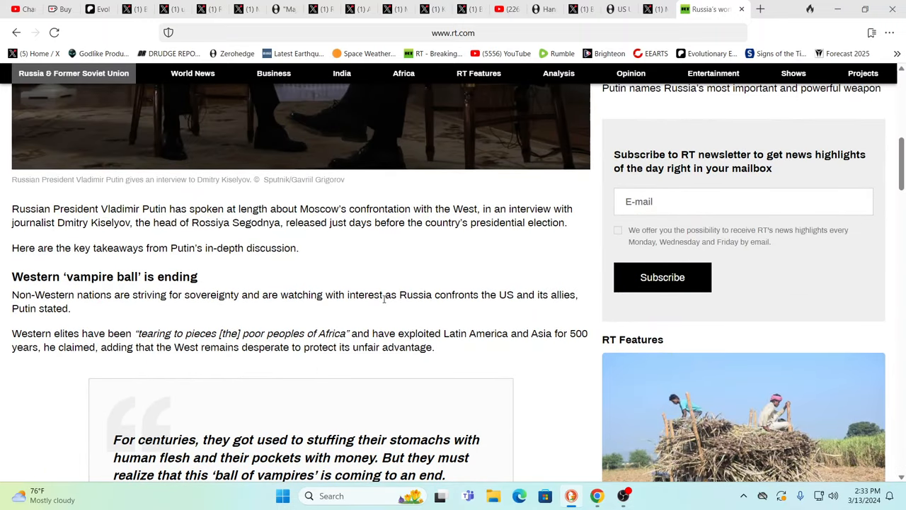
scroll(down, 3)
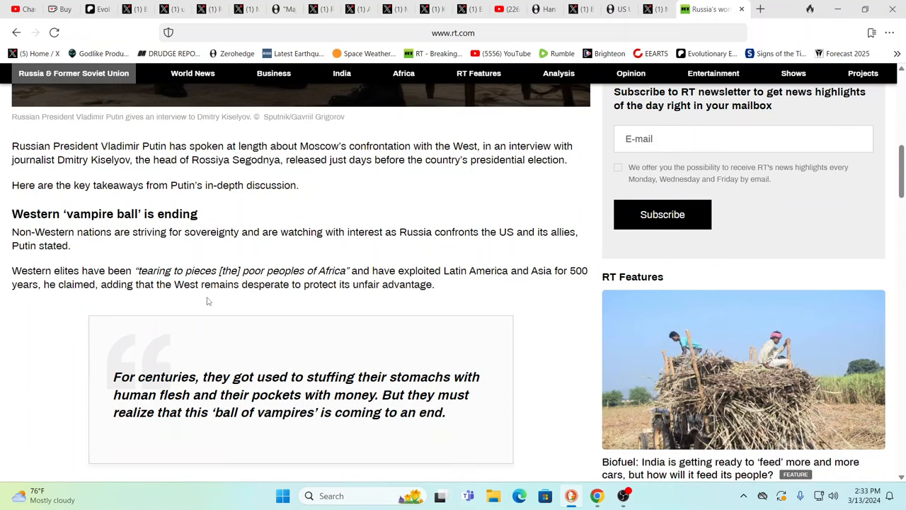
mouse_move(300, 281)
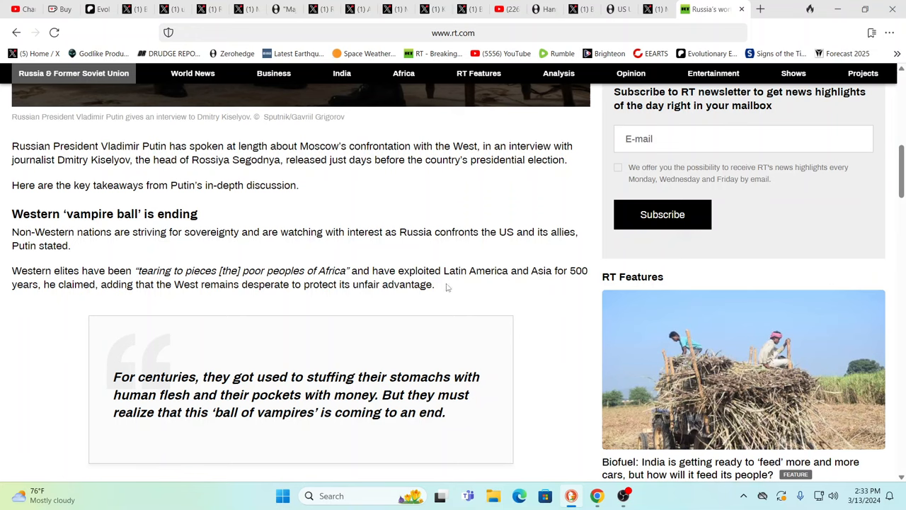
mouse_move(479, 289)
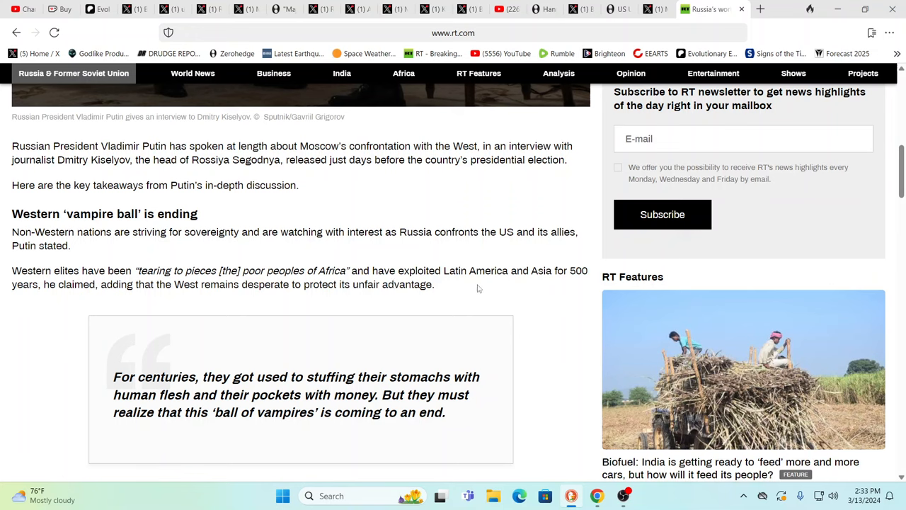
mouse_move(491, 292)
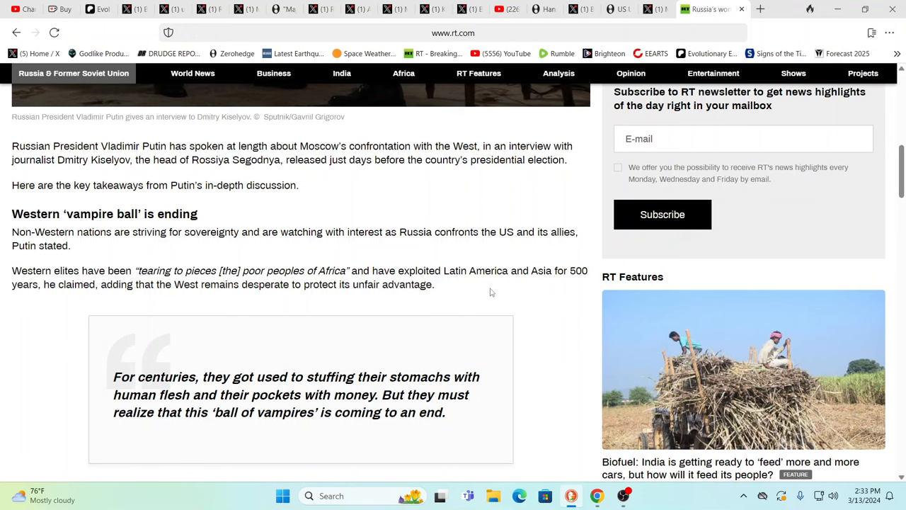
mouse_move(490, 297)
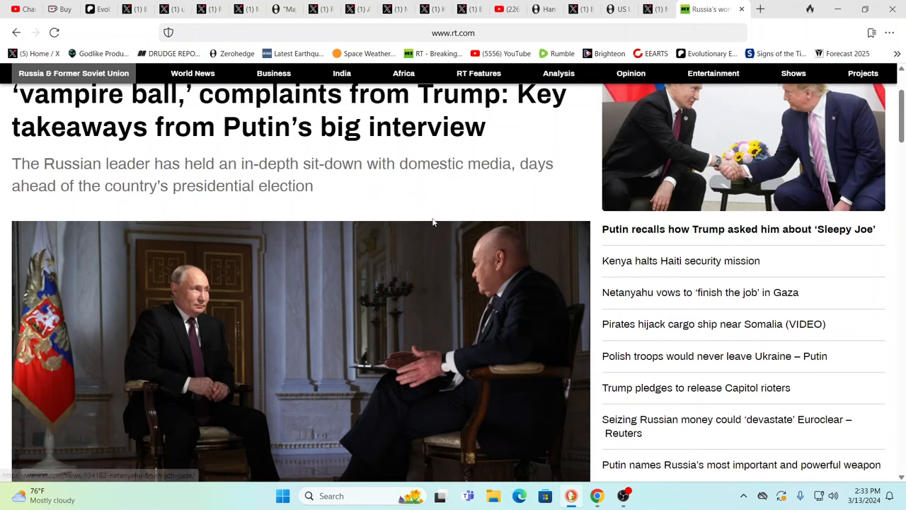
mouse_move(533, 215)
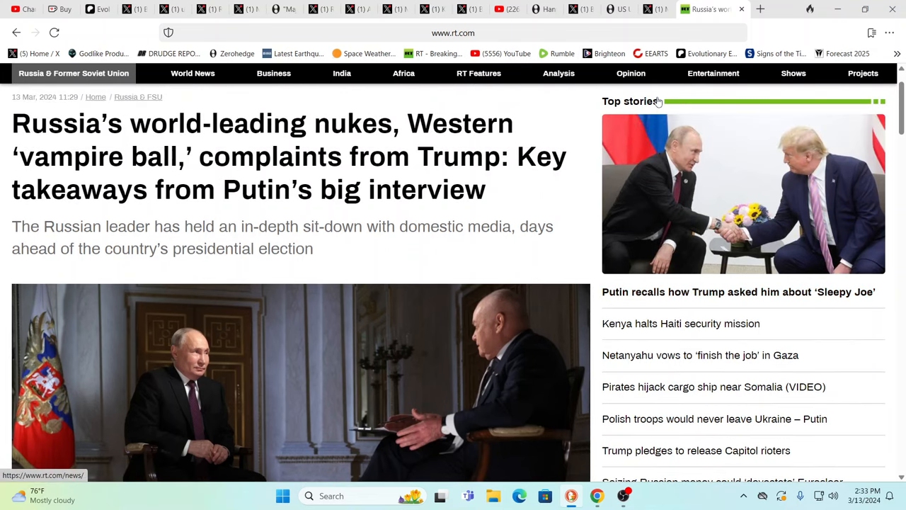
mouse_move(634, 32)
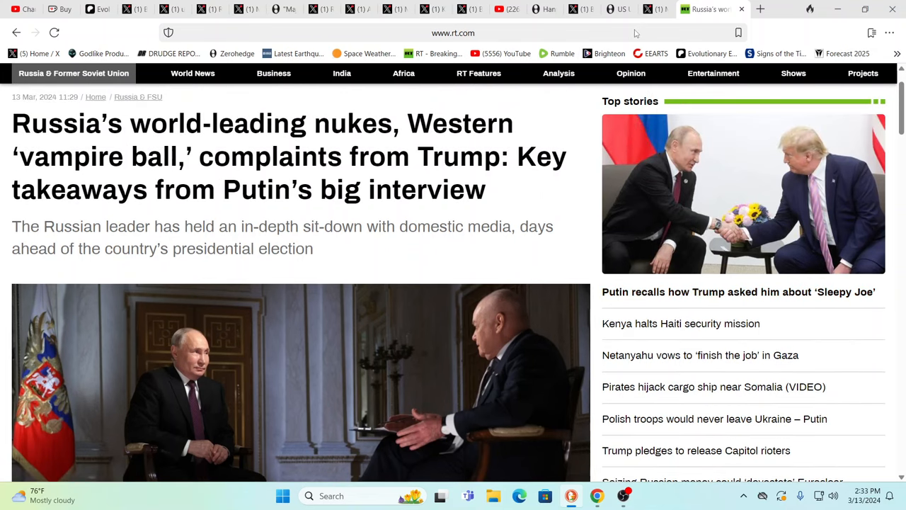
Step: Switch to Matt Wallace's X post on Jimmy Chérizier and scroll to his photo
click(659, 9)
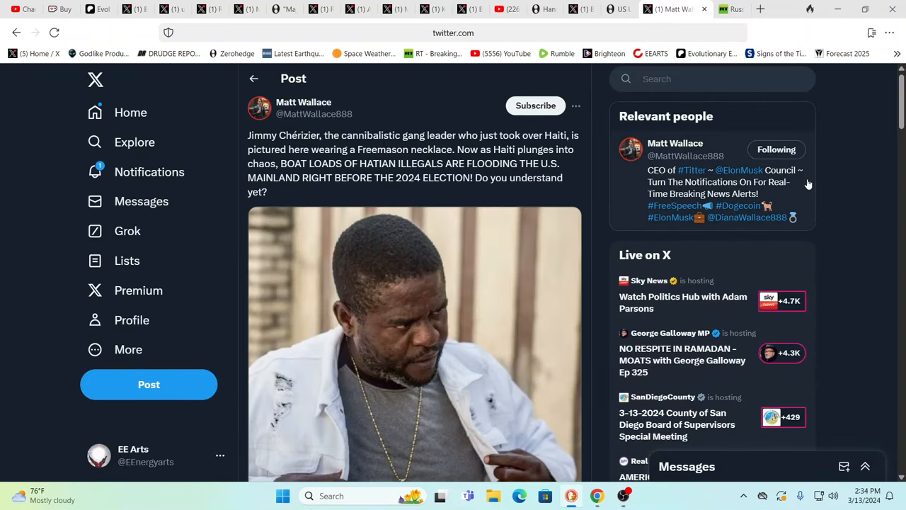
mouse_move(821, 157)
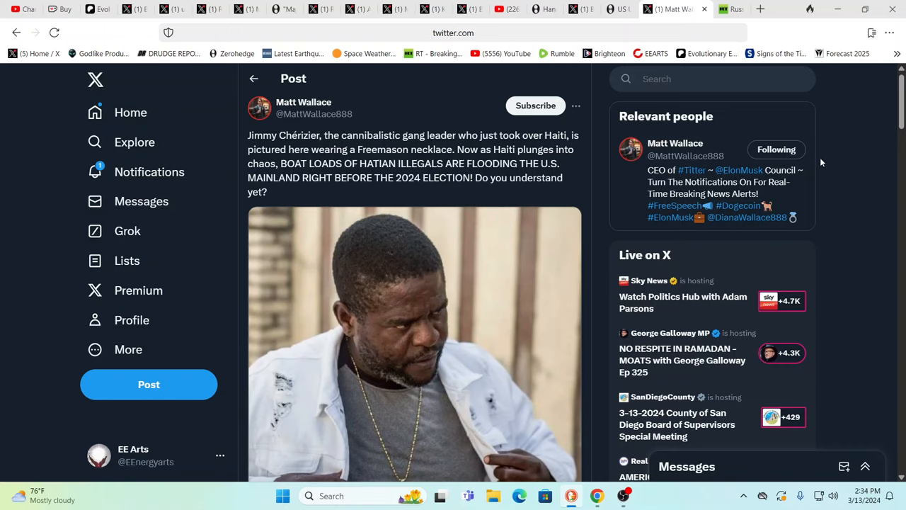
mouse_move(827, 164)
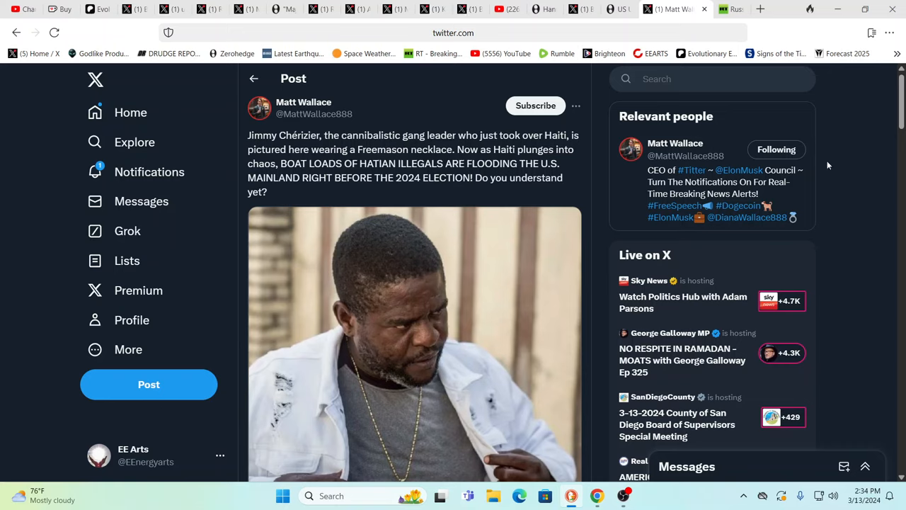
mouse_move(849, 176)
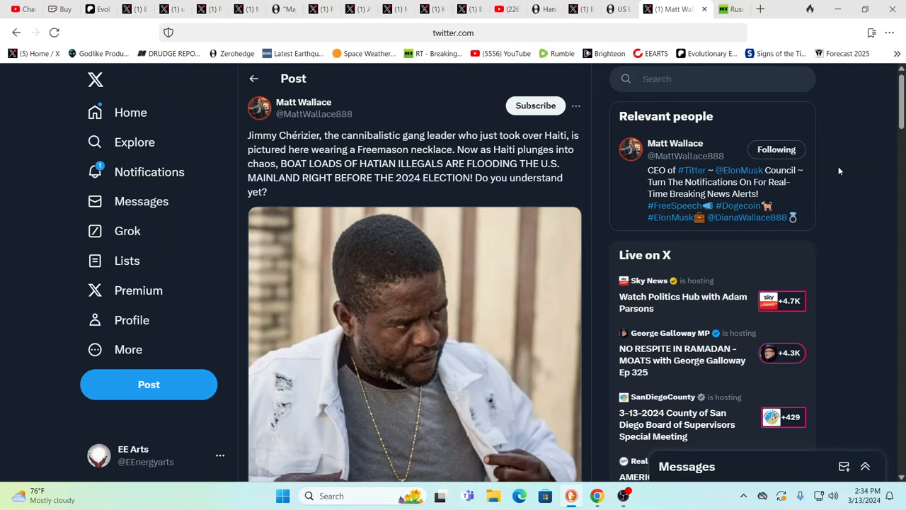
scroll(down, 3)
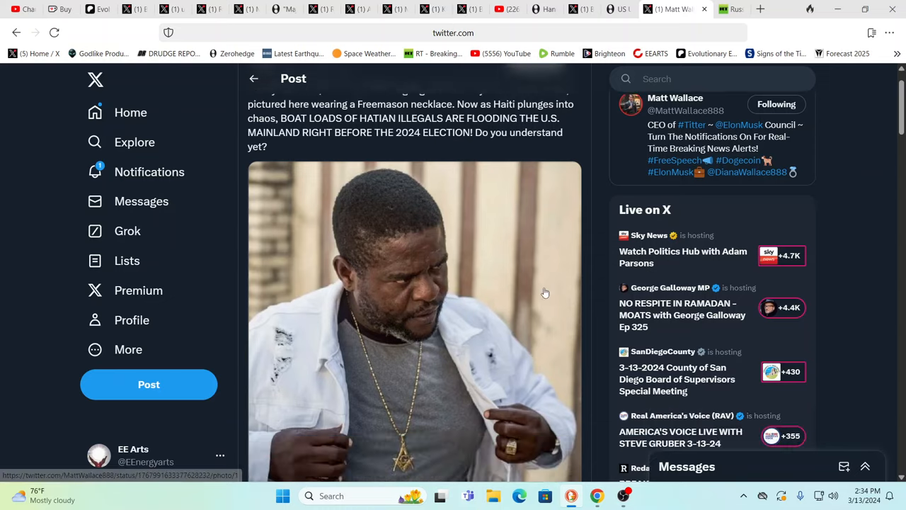
scroll(down, 3)
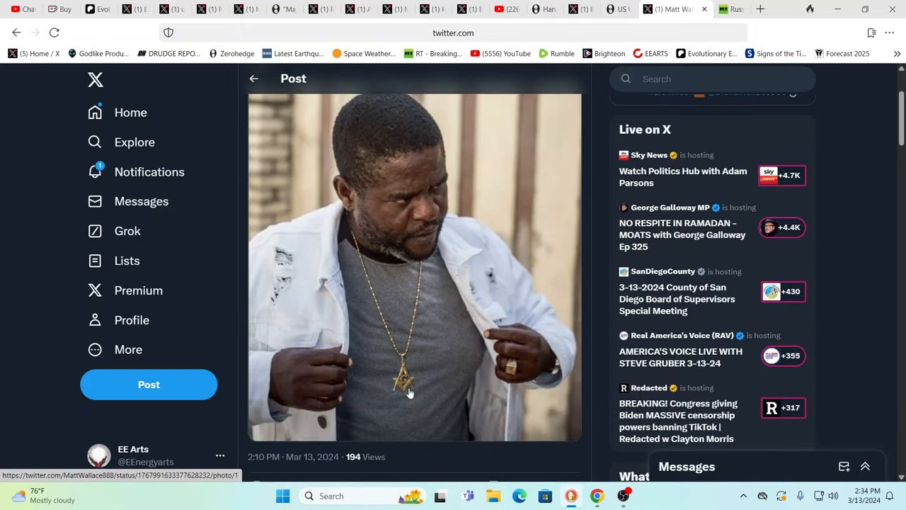
mouse_move(418, 385)
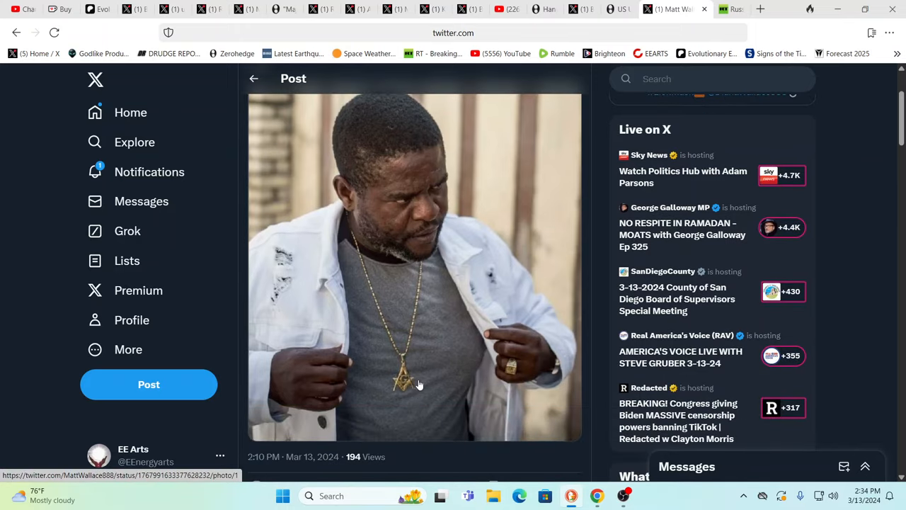
mouse_move(409, 388)
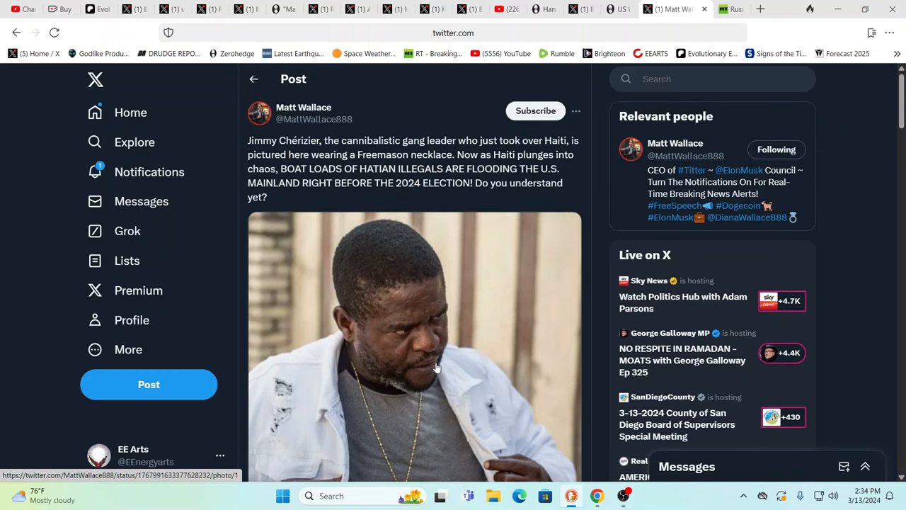
mouse_move(555, 284)
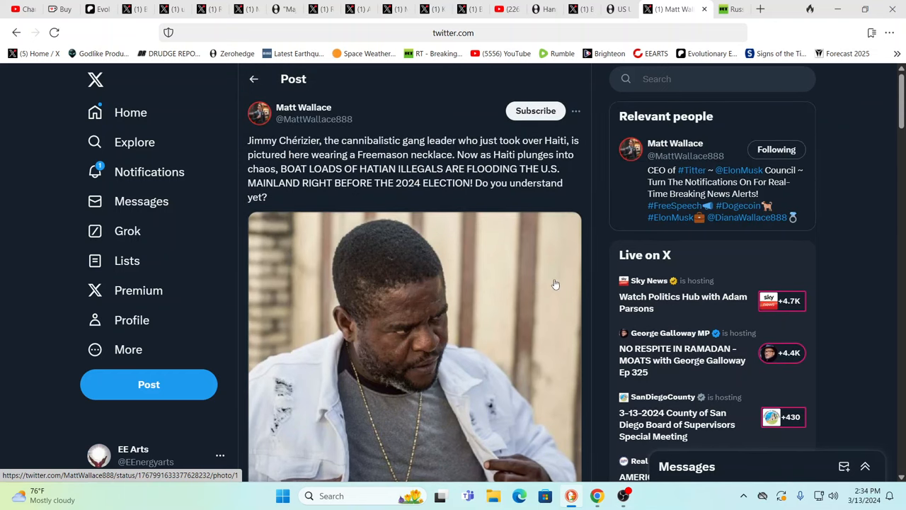
mouse_move(872, 193)
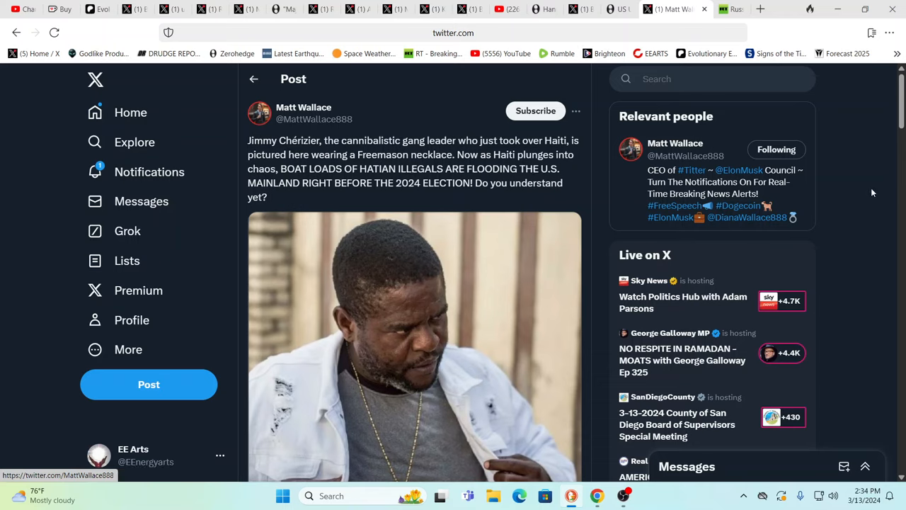
mouse_move(894, 190)
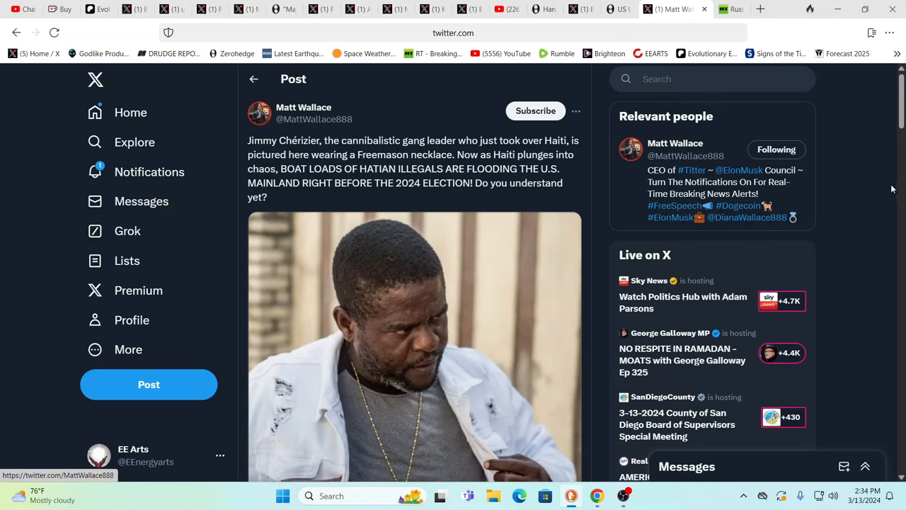
mouse_move(881, 190)
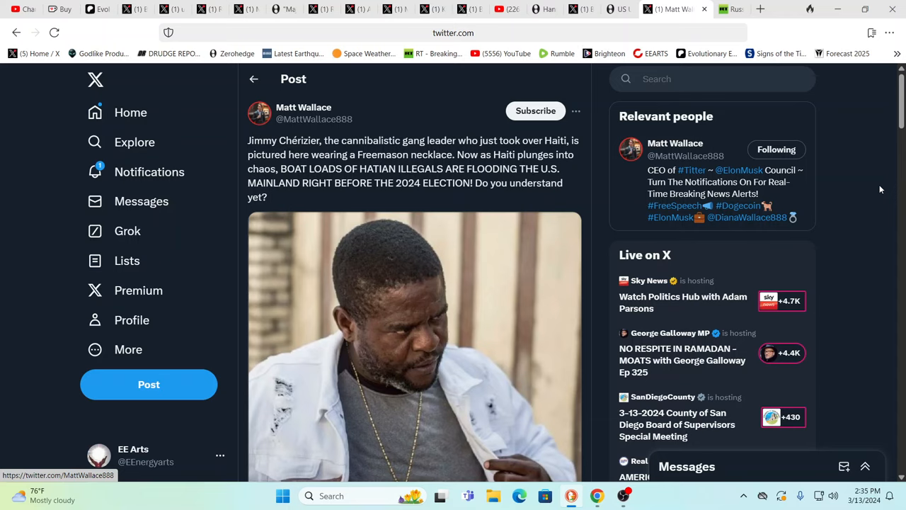
mouse_move(820, 180)
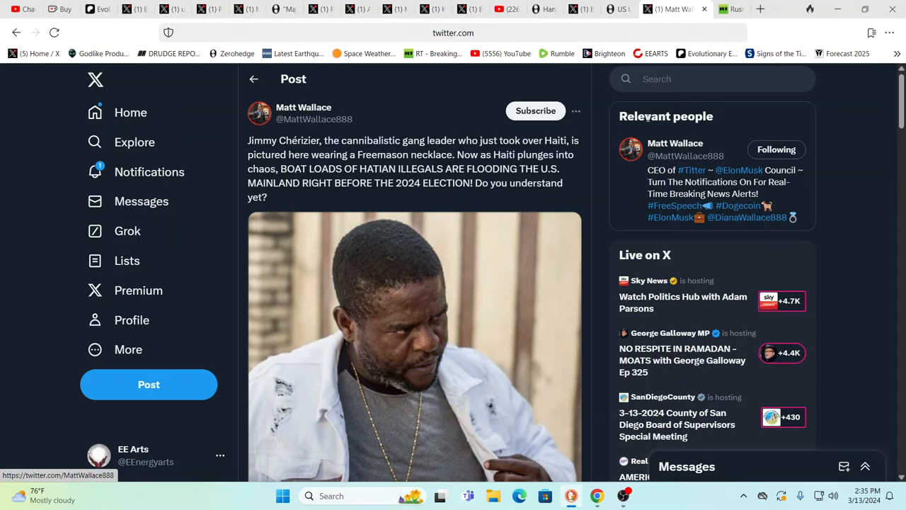
mouse_move(606, 116)
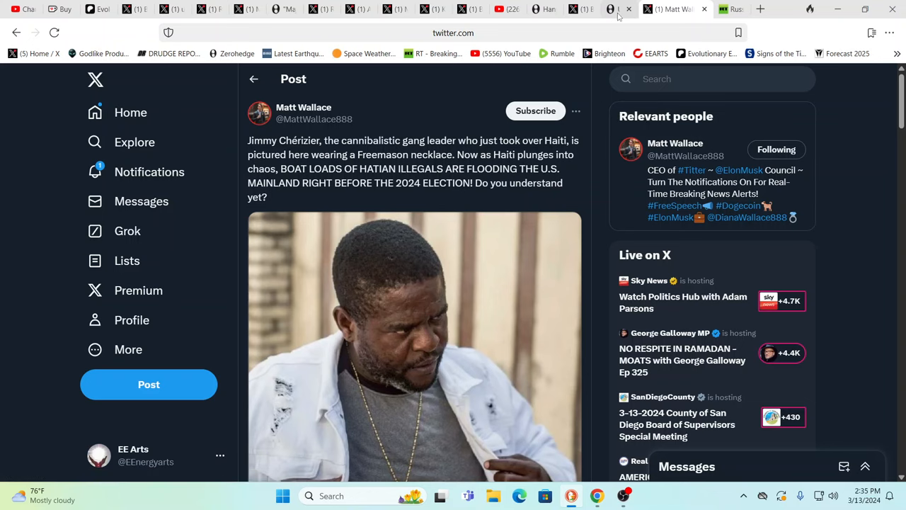
Step: Switch to the ZeroHedge Marines-to-Haiti article and scroll past its photo into the body
click(631, 8)
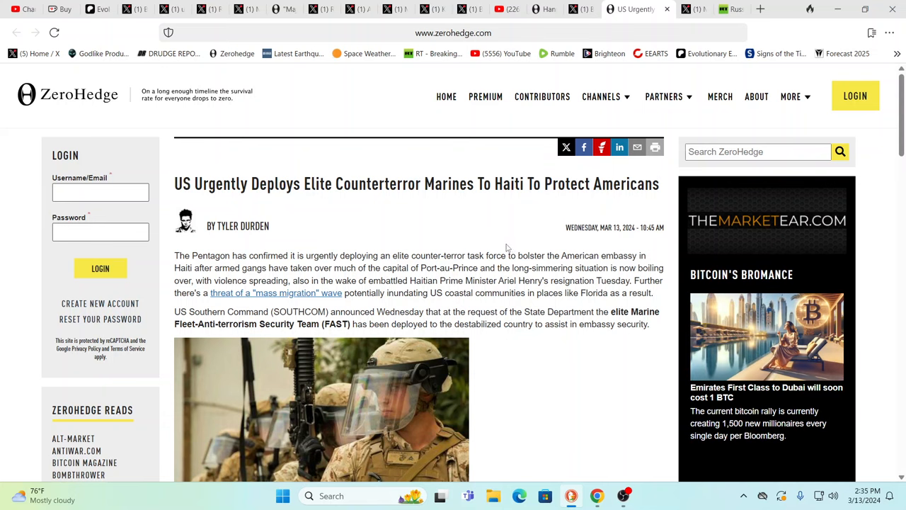
mouse_move(538, 289)
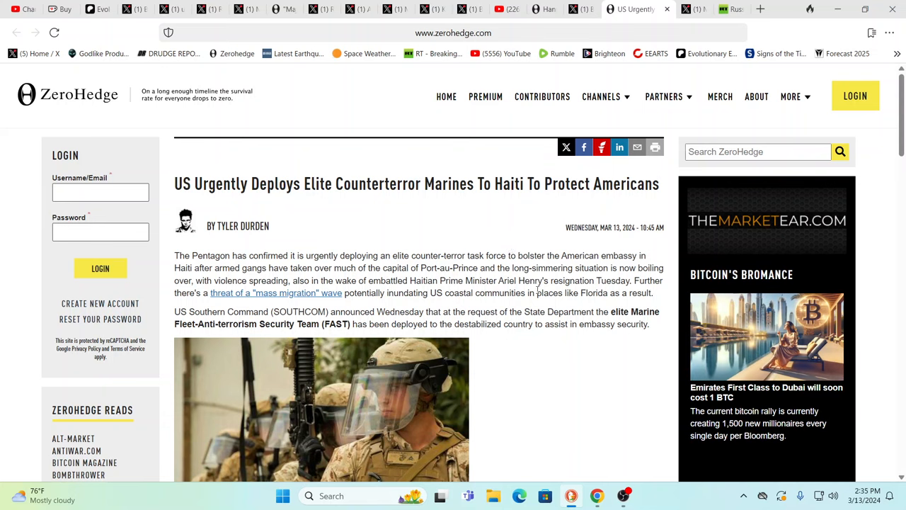
mouse_move(538, 288)
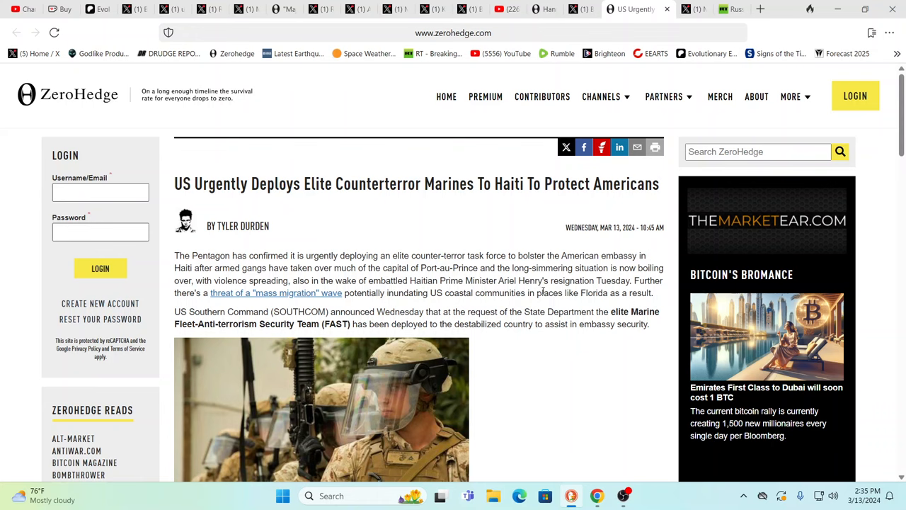
mouse_move(570, 357)
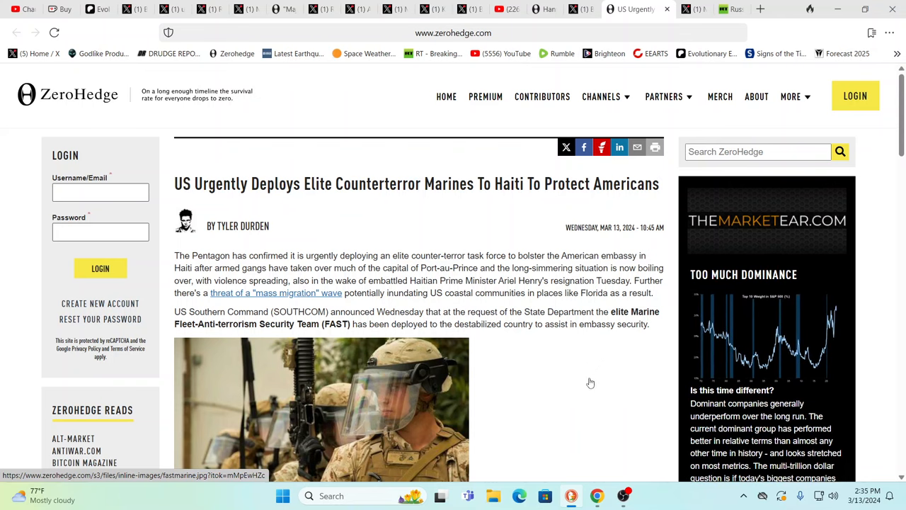
mouse_move(592, 385)
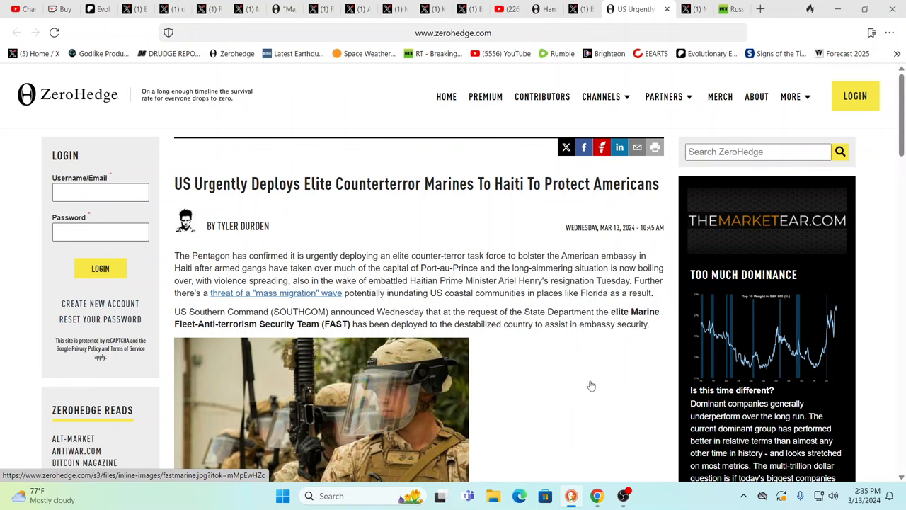
mouse_move(592, 383)
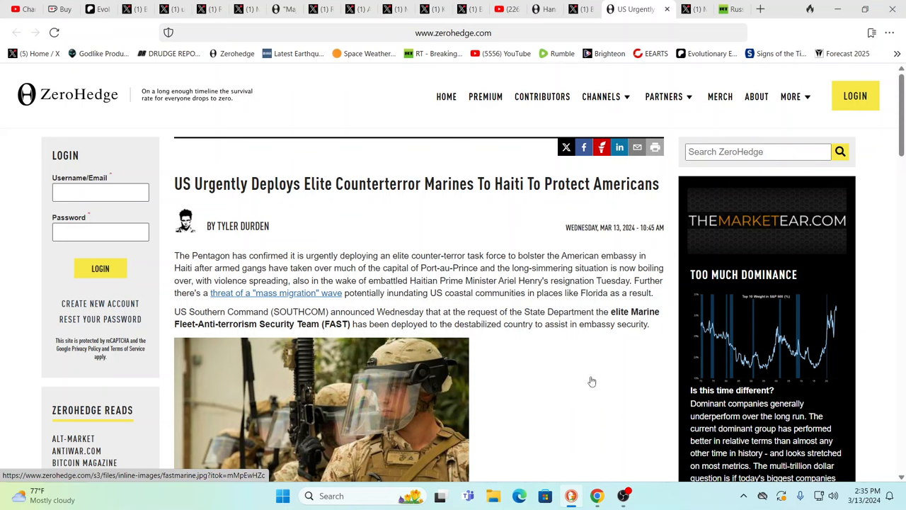
scroll(down, 3)
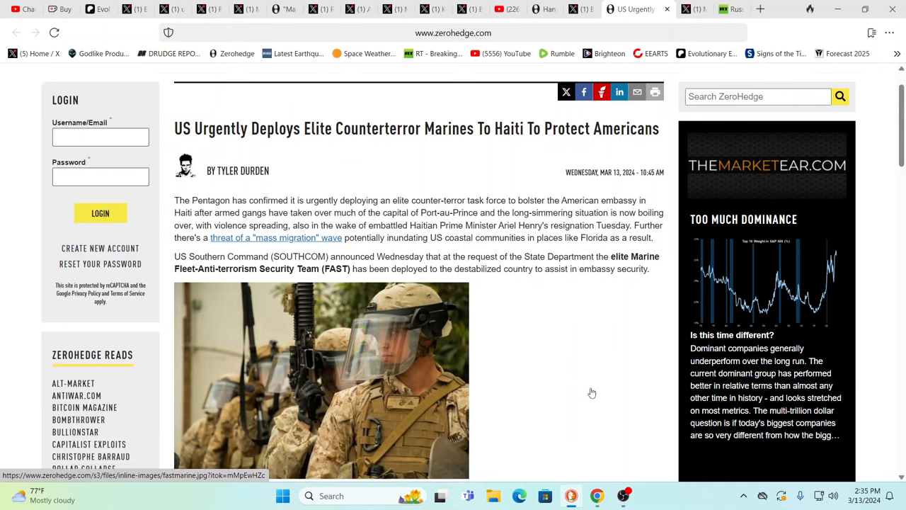
scroll(down, 3)
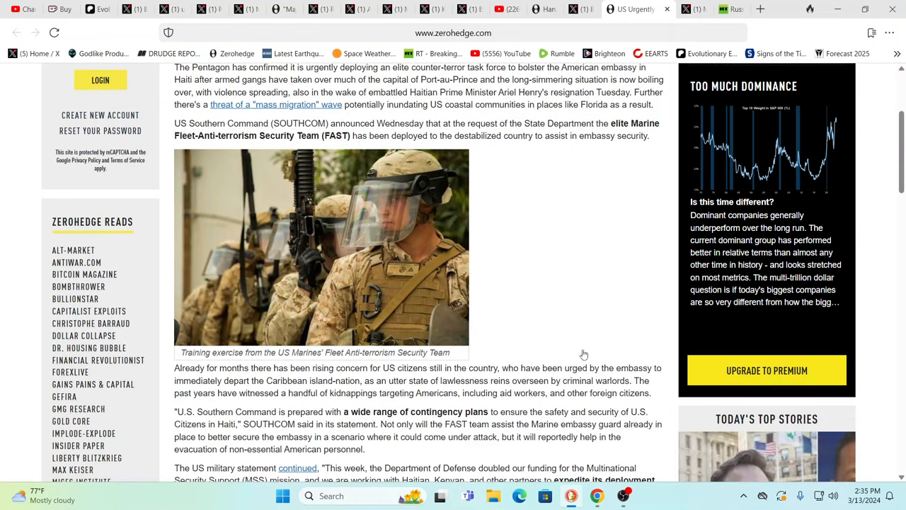
mouse_move(532, 279)
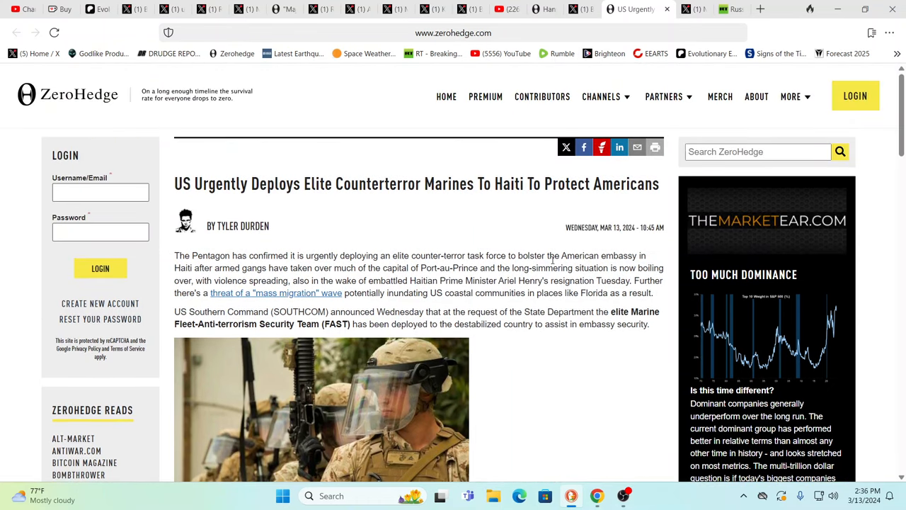
mouse_move(456, 246)
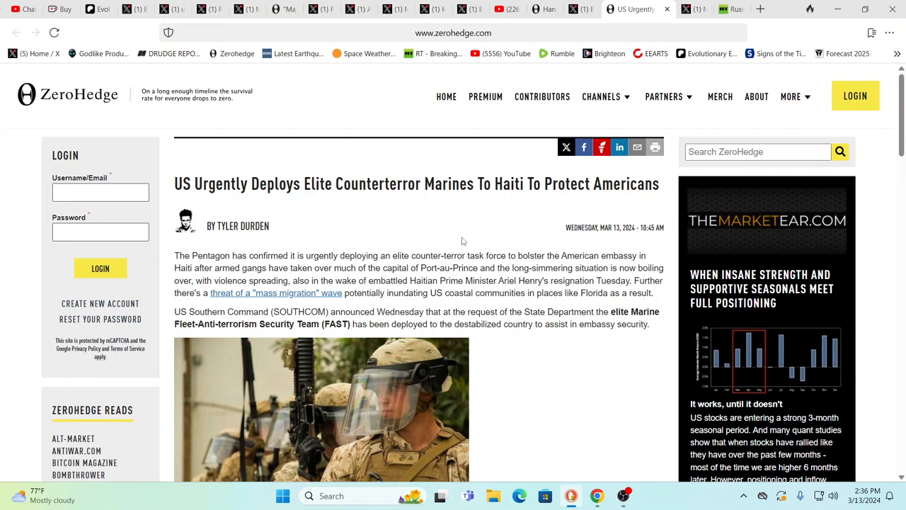
mouse_move(866, 189)
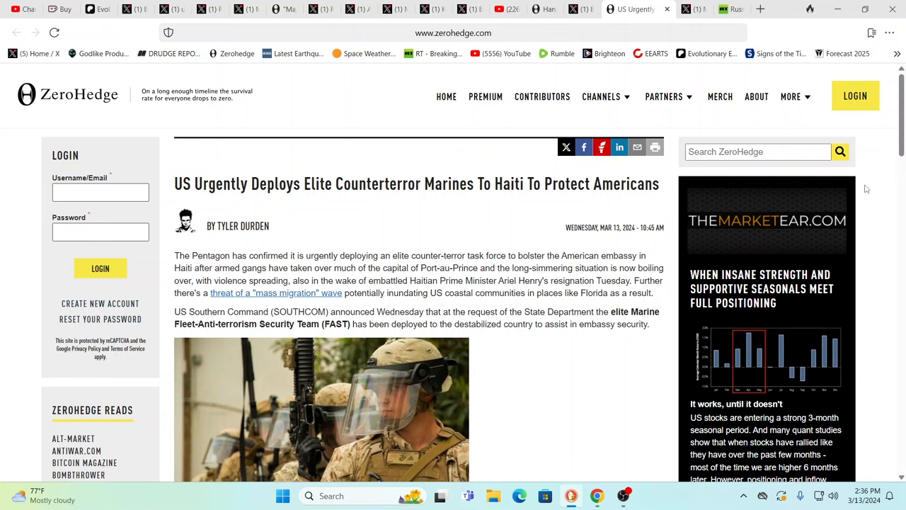
mouse_move(425, 235)
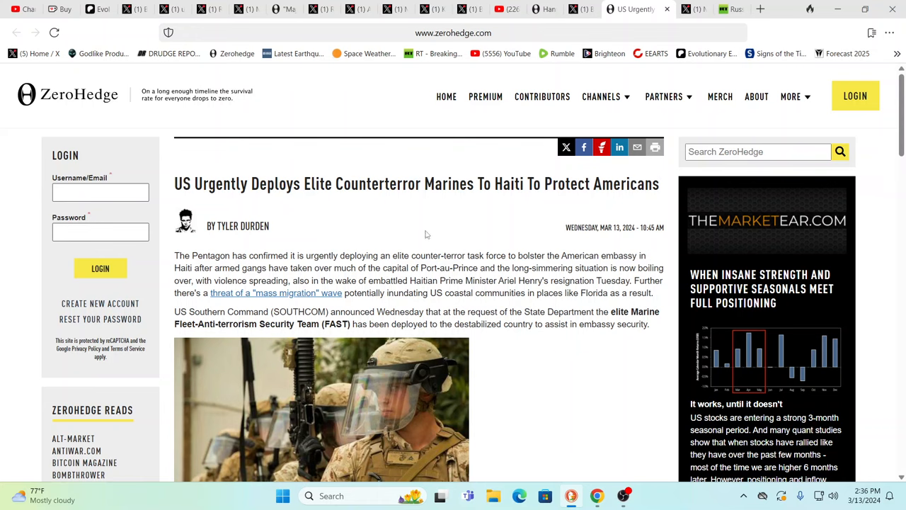
mouse_move(602, 364)
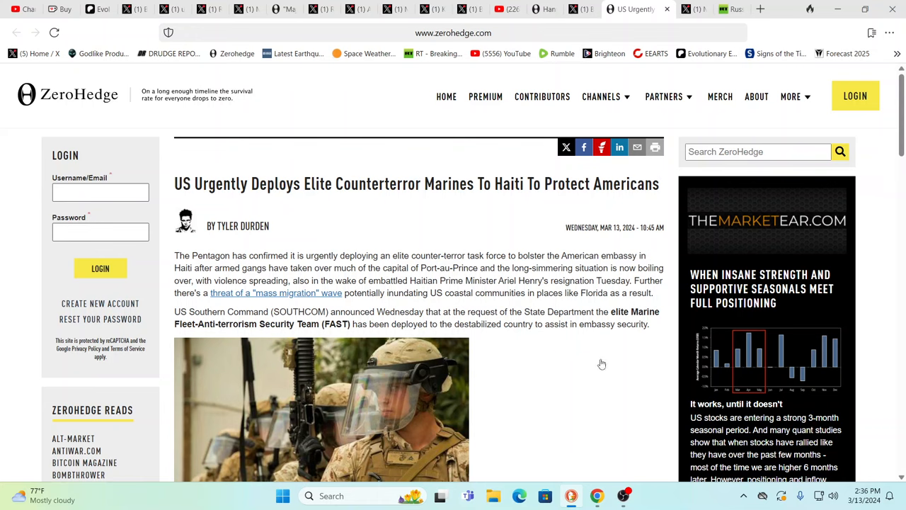
mouse_move(581, 81)
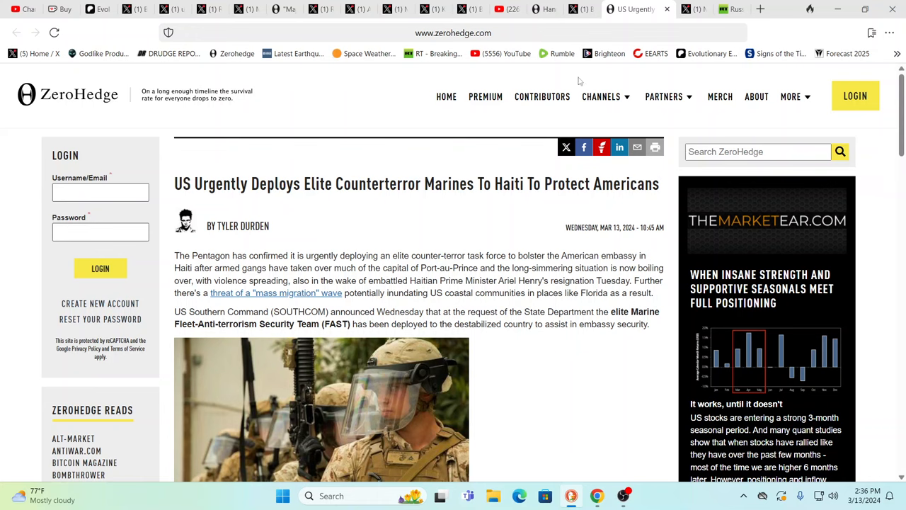
mouse_move(581, 8)
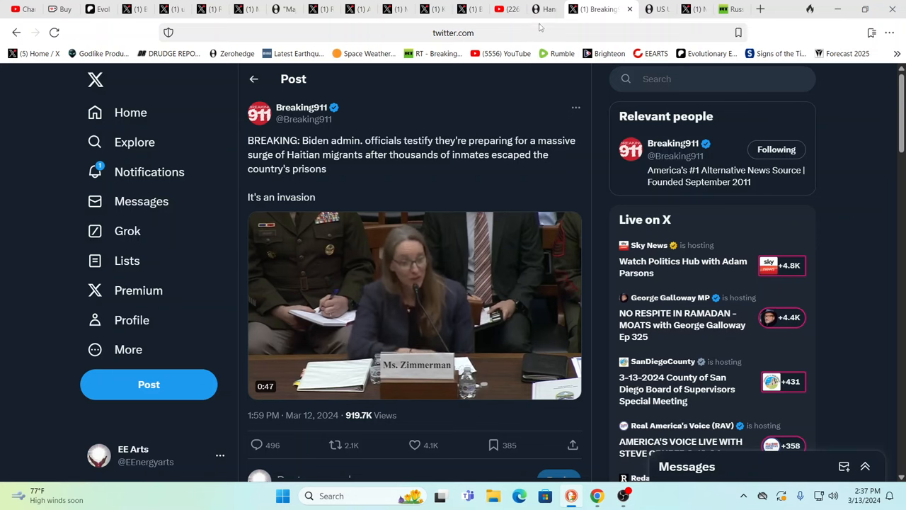
Step: Switch to the ZeroHedge 'Hannibal Run' tab and scroll to its opening paragraphs
click(558, 8)
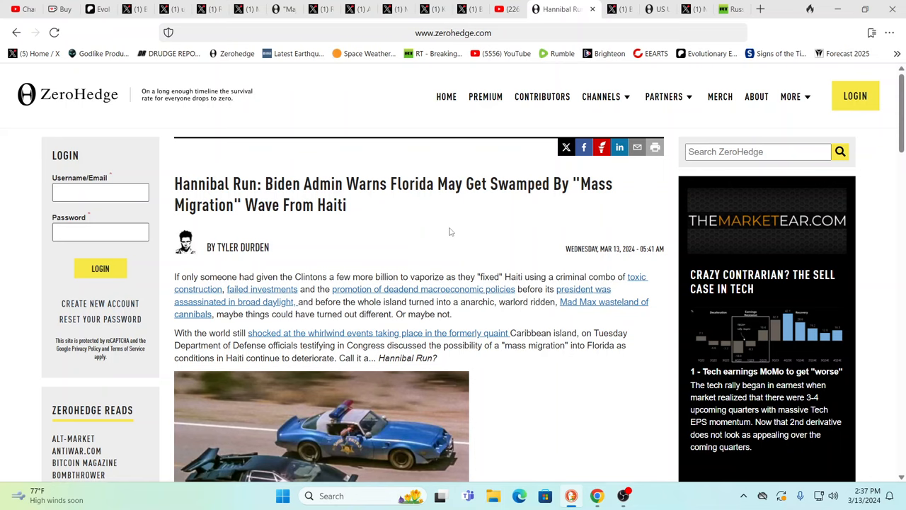
mouse_move(454, 221)
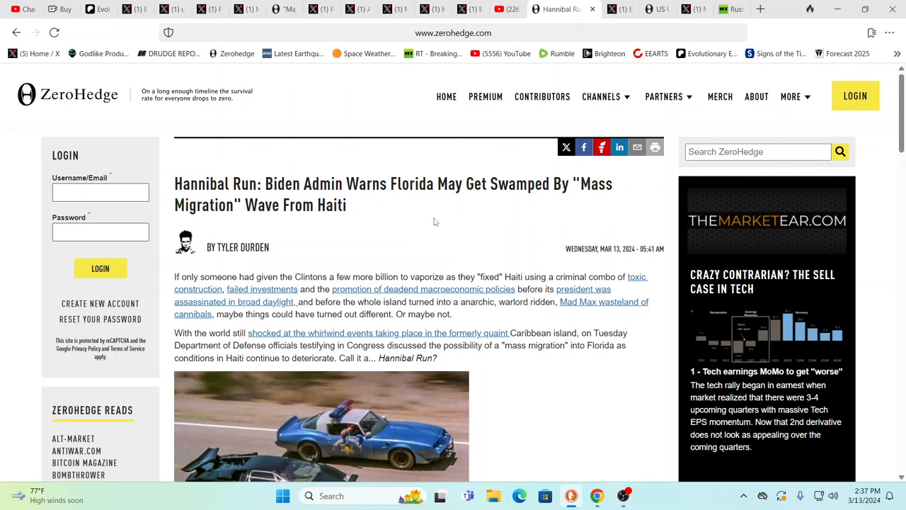
mouse_move(425, 211)
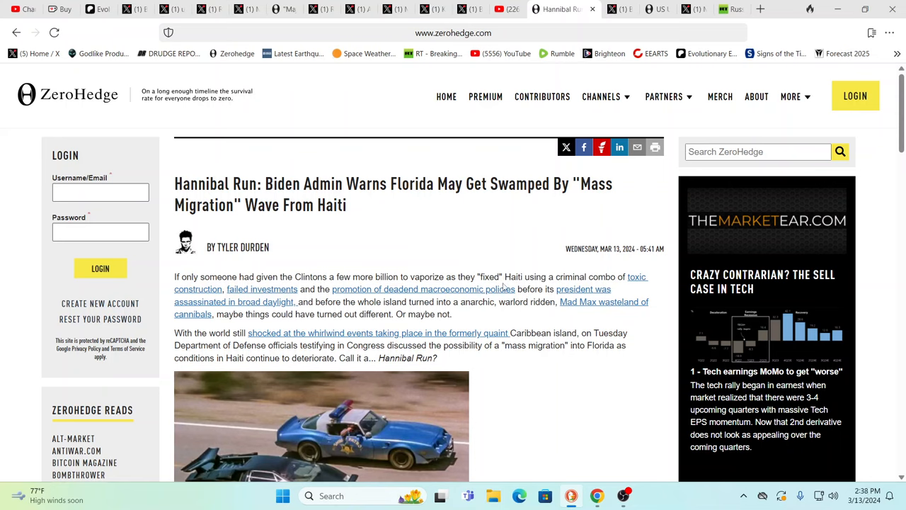
mouse_move(507, 286)
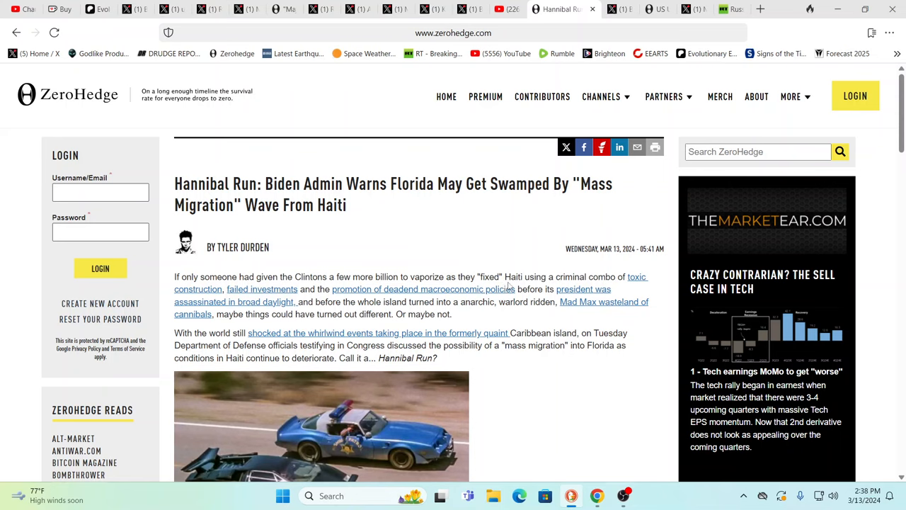
mouse_move(517, 275)
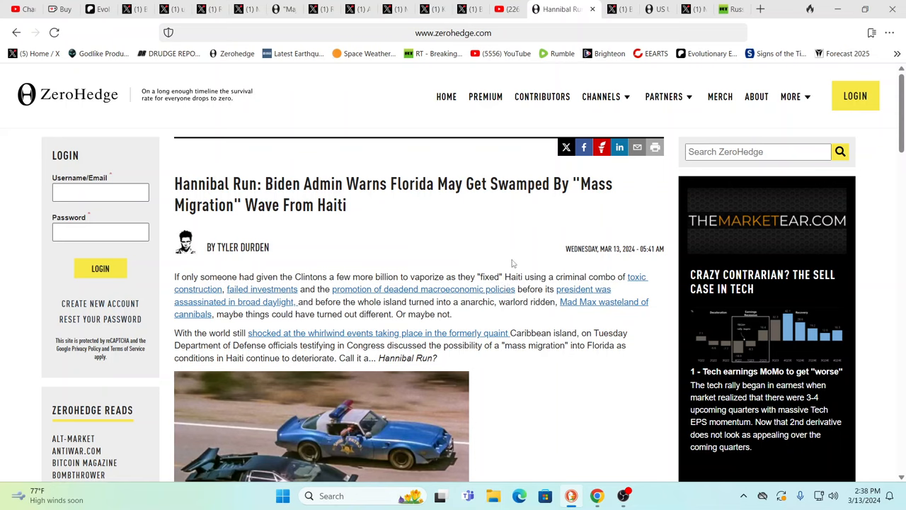
mouse_move(495, 259)
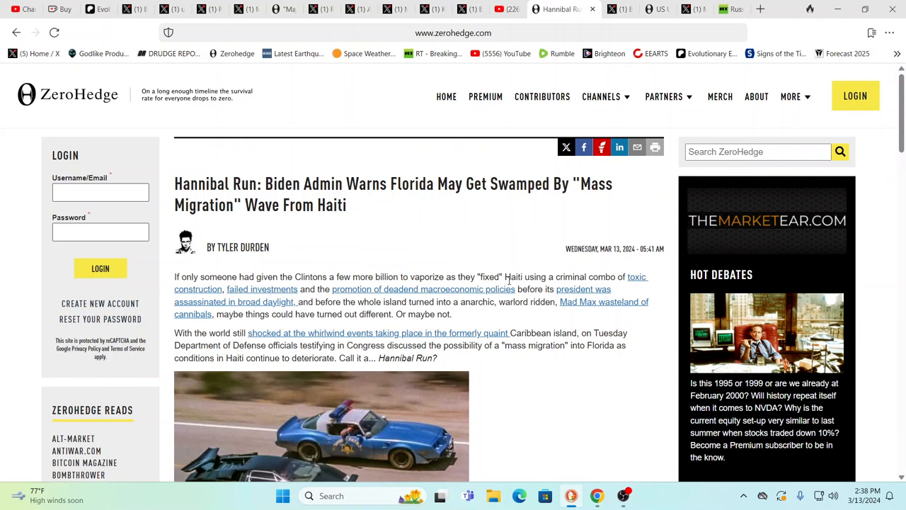
scroll(down, 3)
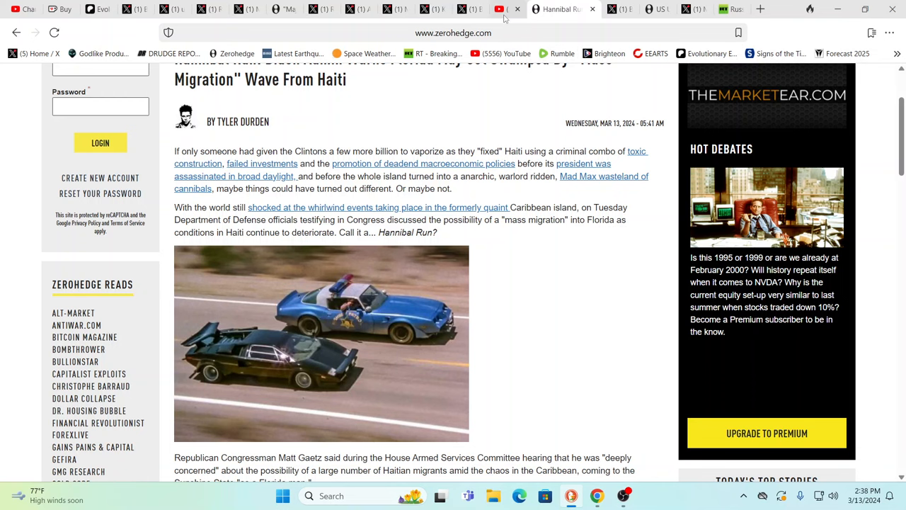
Step: Switch to the 'Visions Of The Future' YouTube tab and scroll to its description
click(517, 9)
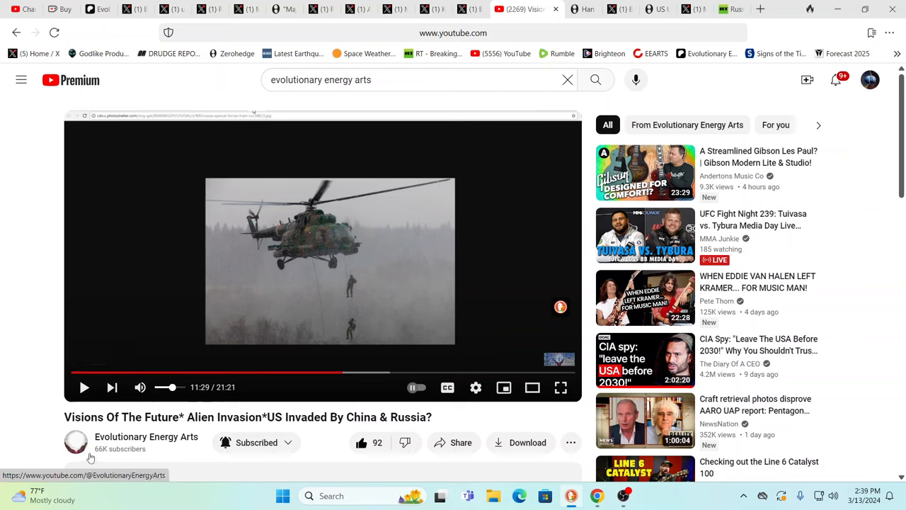
scroll(down, 3)
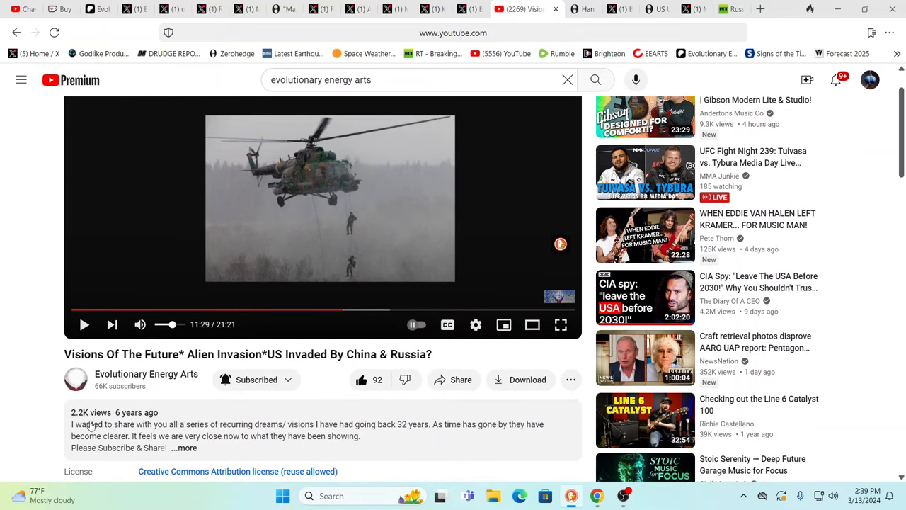
mouse_move(204, 400)
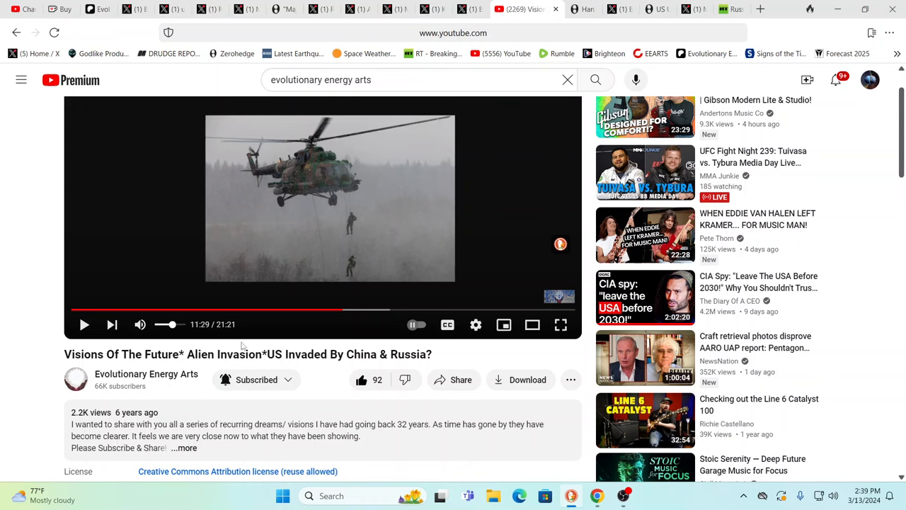
mouse_move(190, 359)
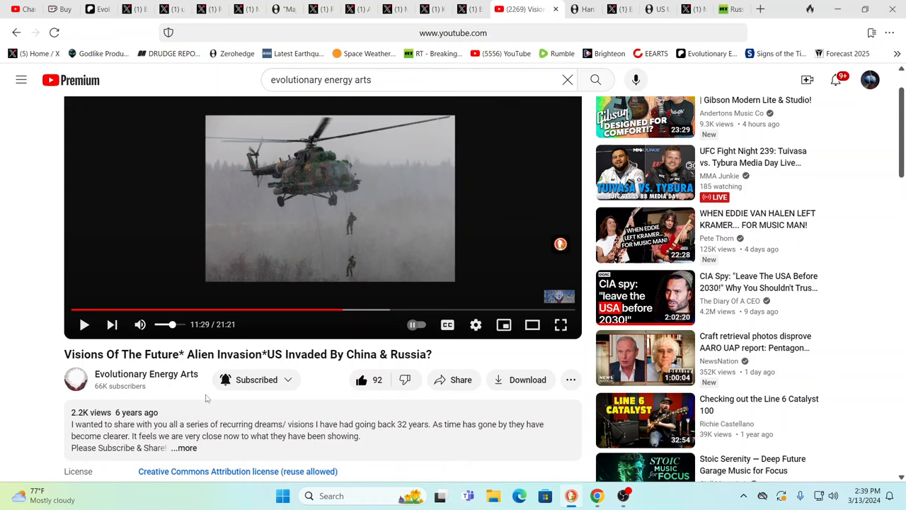
Step: Let the video play to 12:53 and pause it on the fleeing crowd scene
scroll(down, 3)
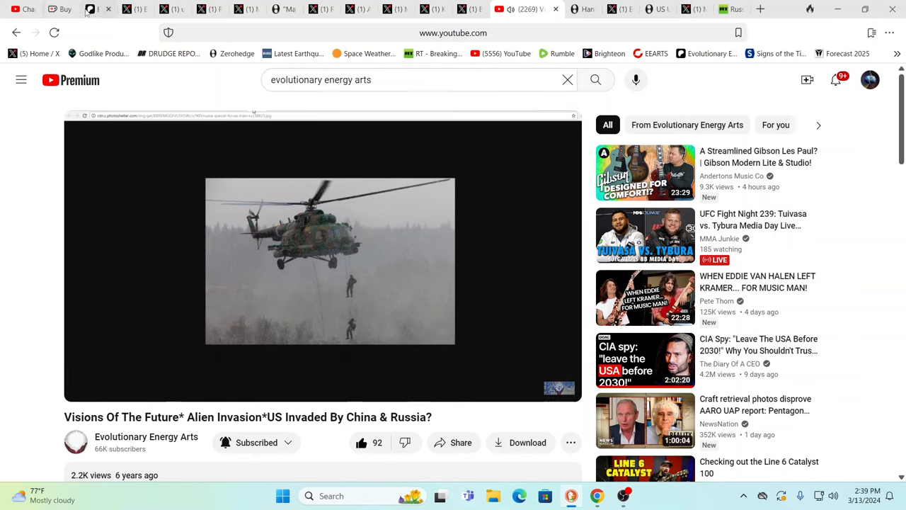
mouse_move(134, 9)
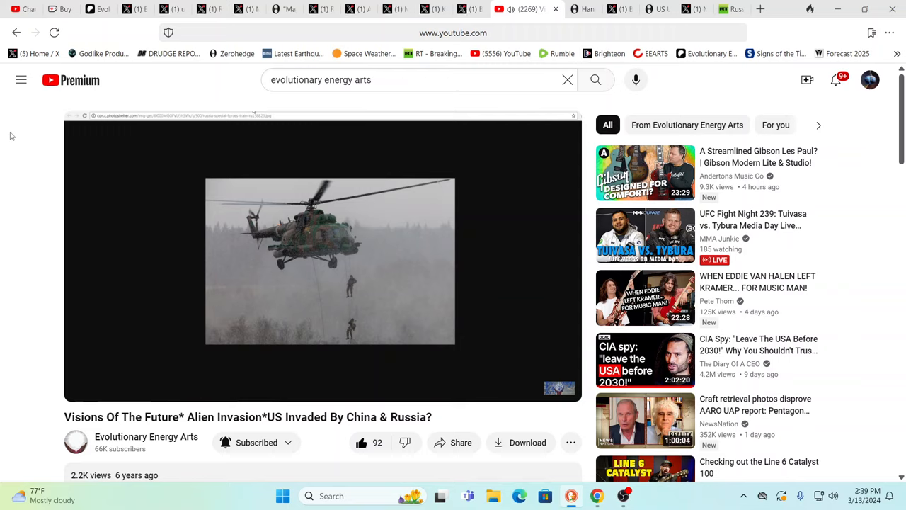
mouse_move(49, 206)
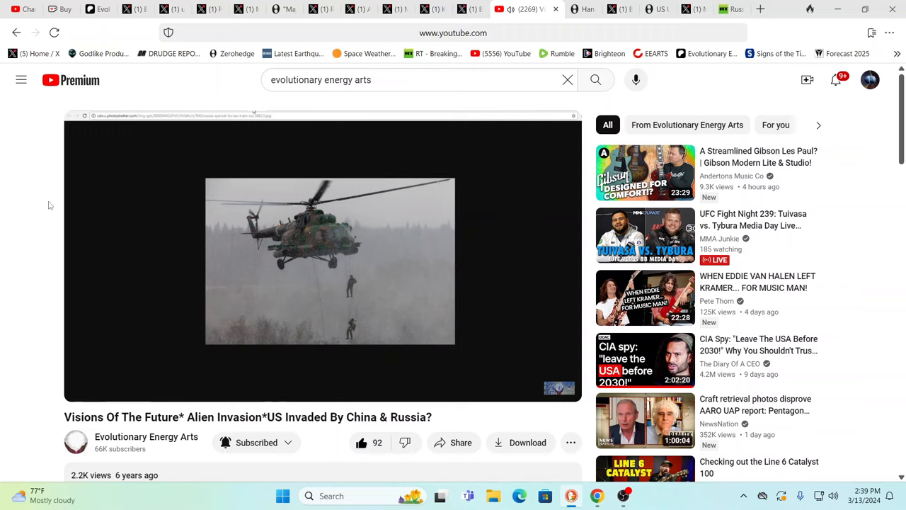
mouse_move(0, 313)
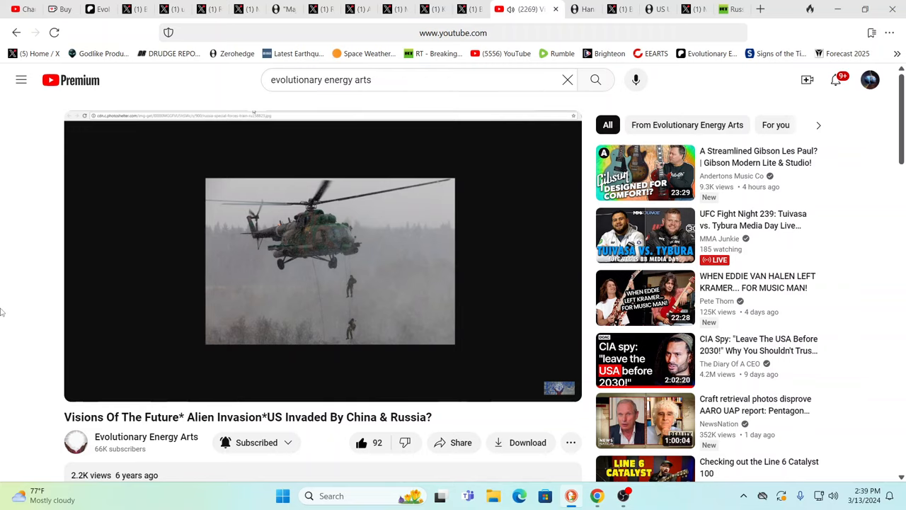
mouse_move(14, 356)
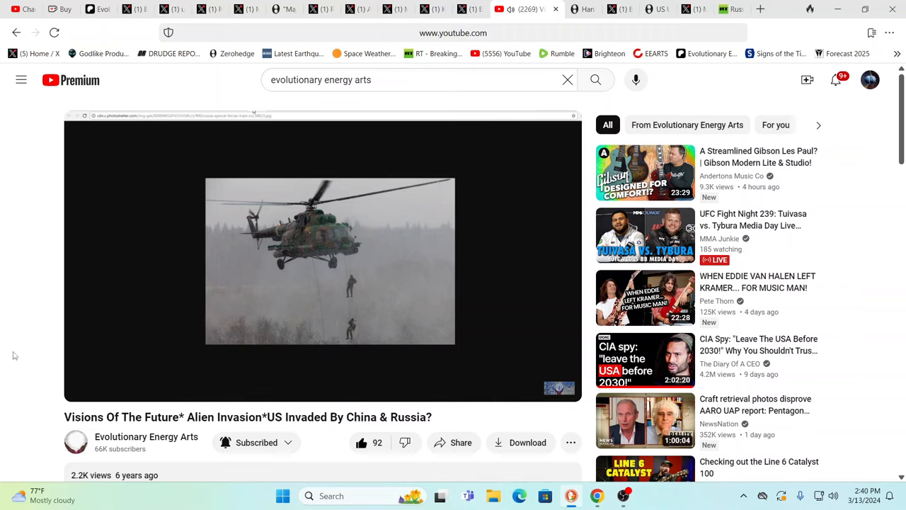
mouse_move(11, 386)
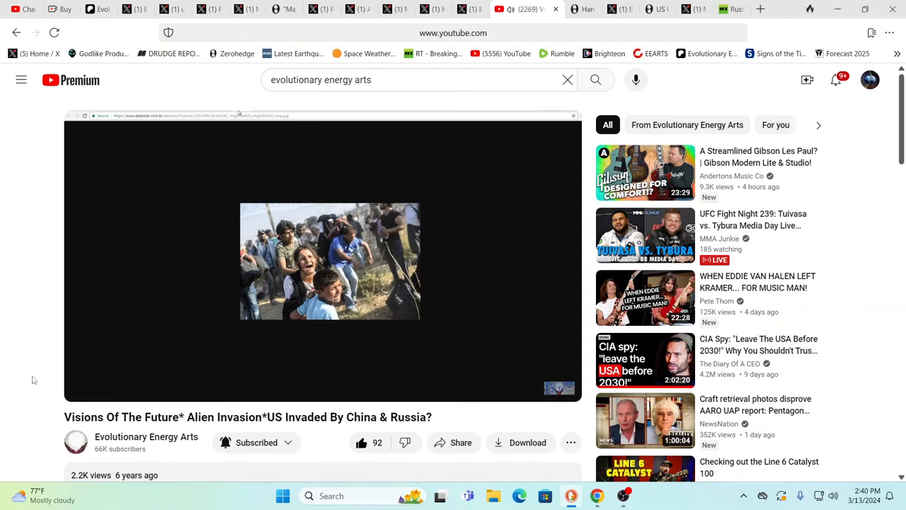
mouse_move(238, 113)
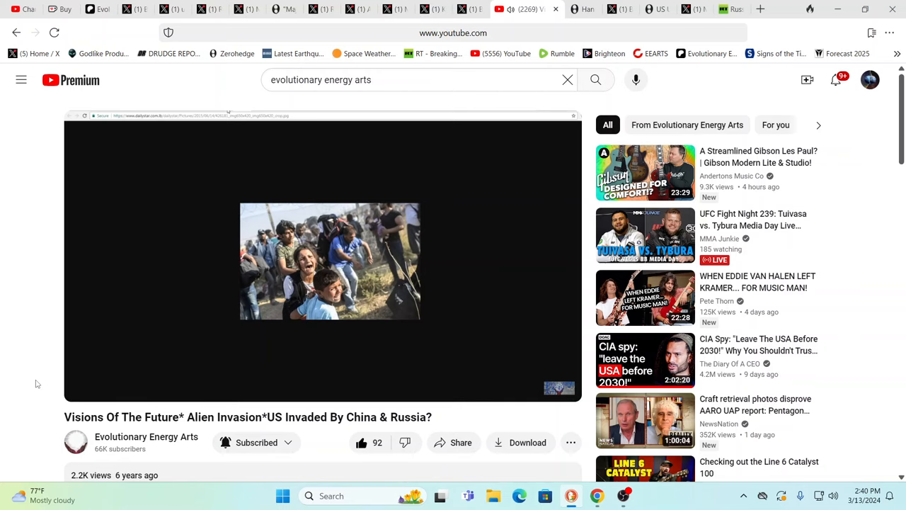
mouse_move(76, 396)
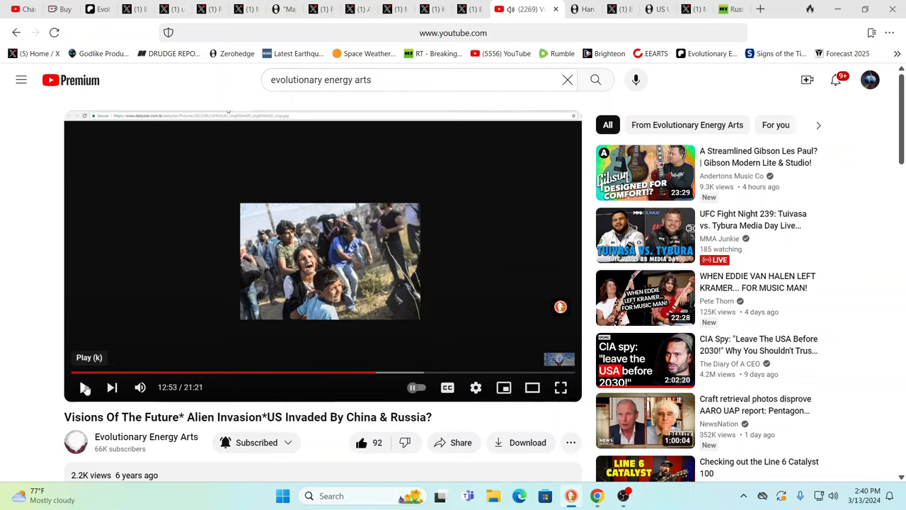
click(84, 388)
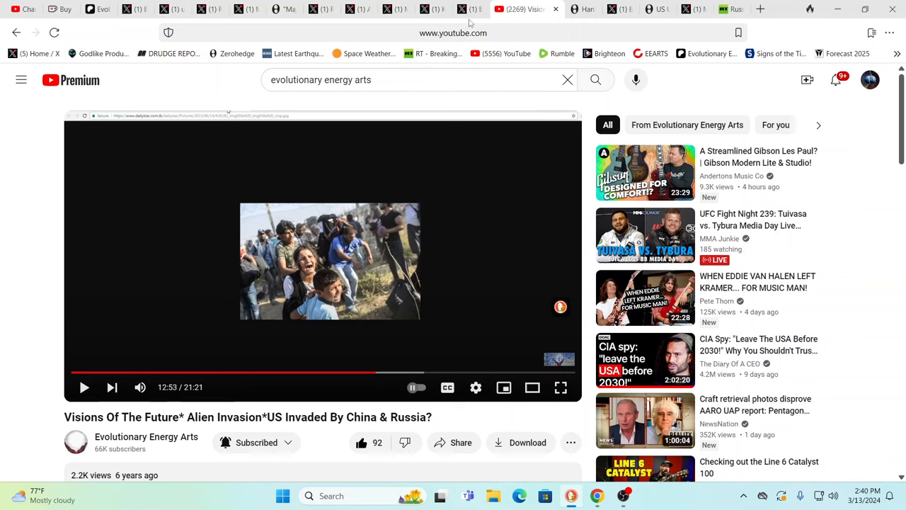
mouse_move(467, 8)
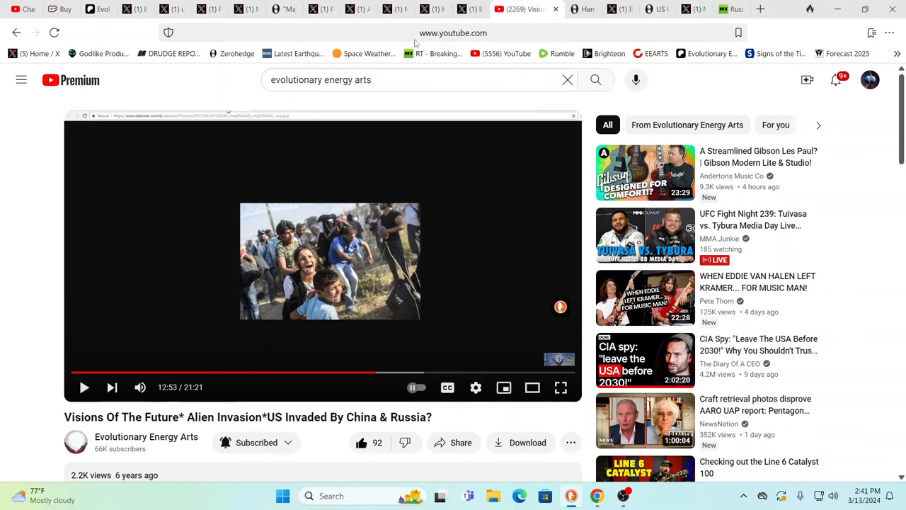
mouse_move(462, 44)
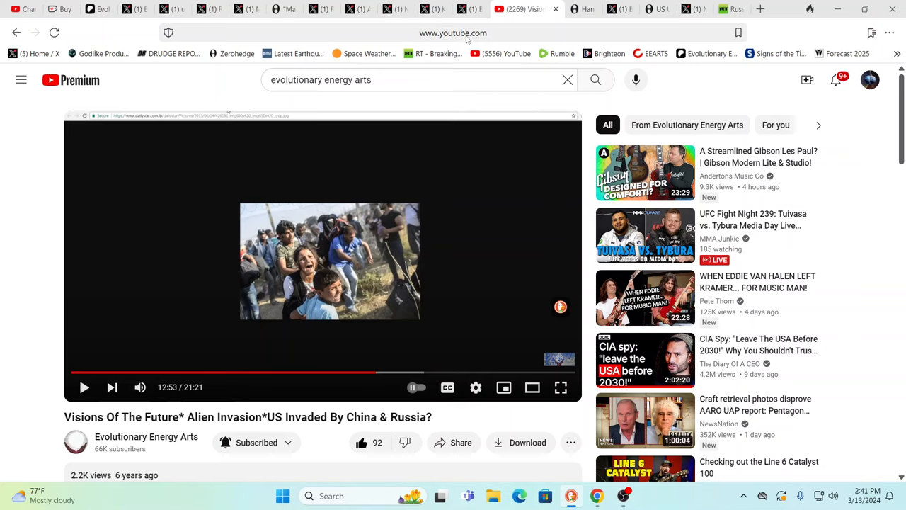
mouse_move(465, 39)
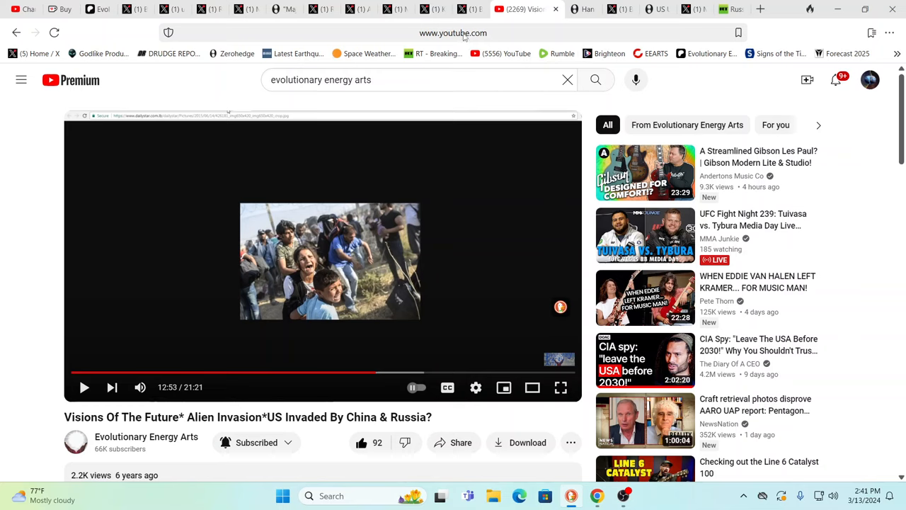
mouse_move(464, 37)
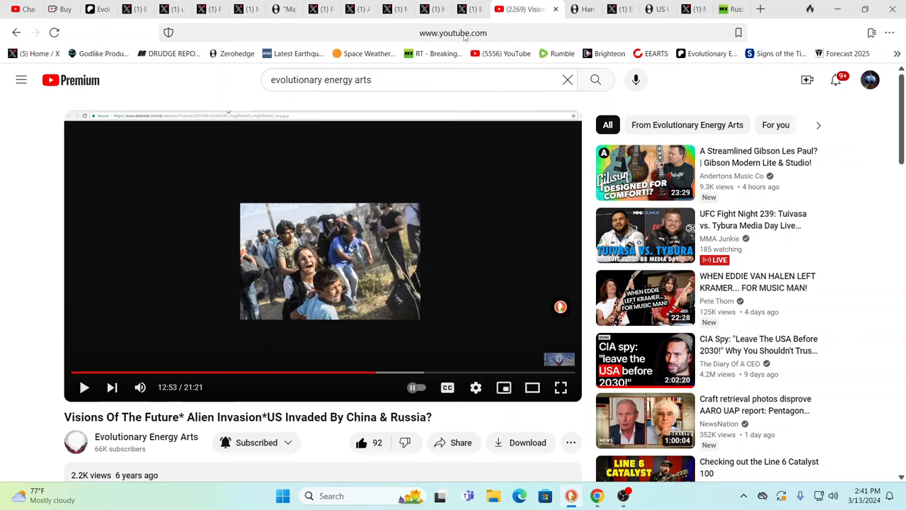
mouse_move(470, 37)
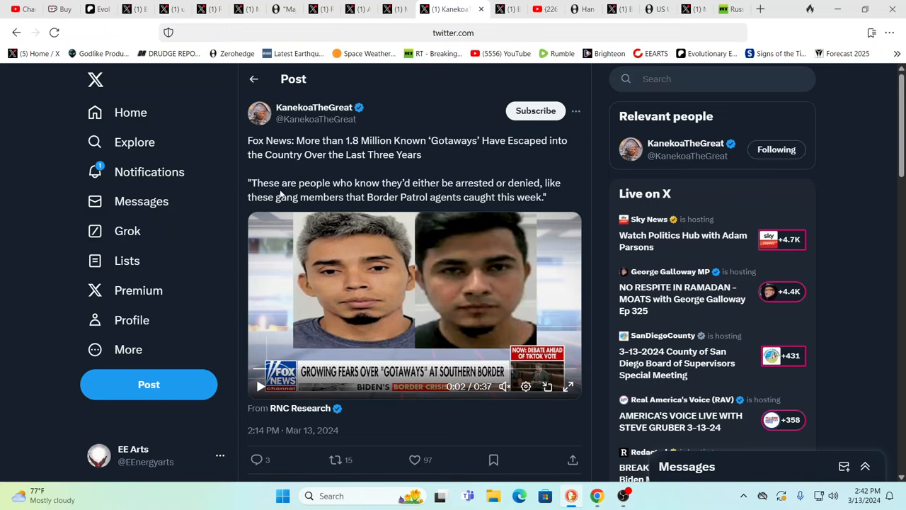
mouse_move(450, 215)
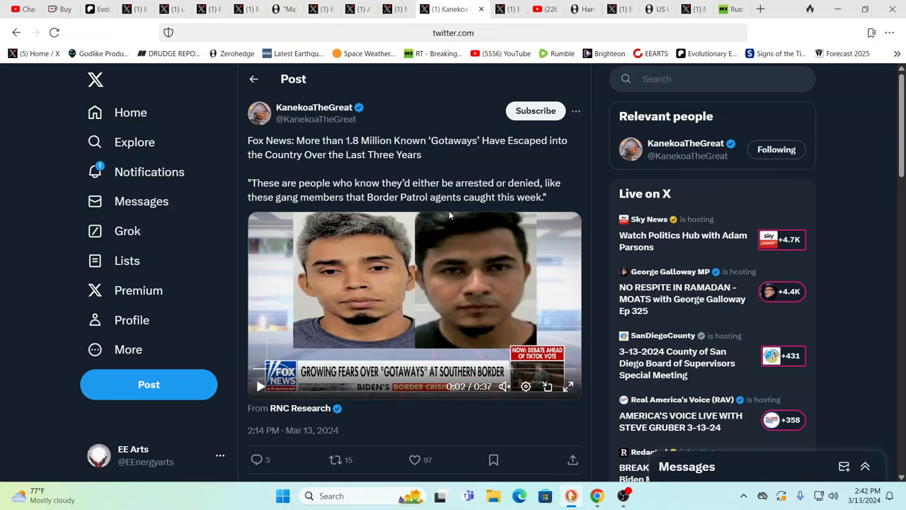
mouse_move(453, 214)
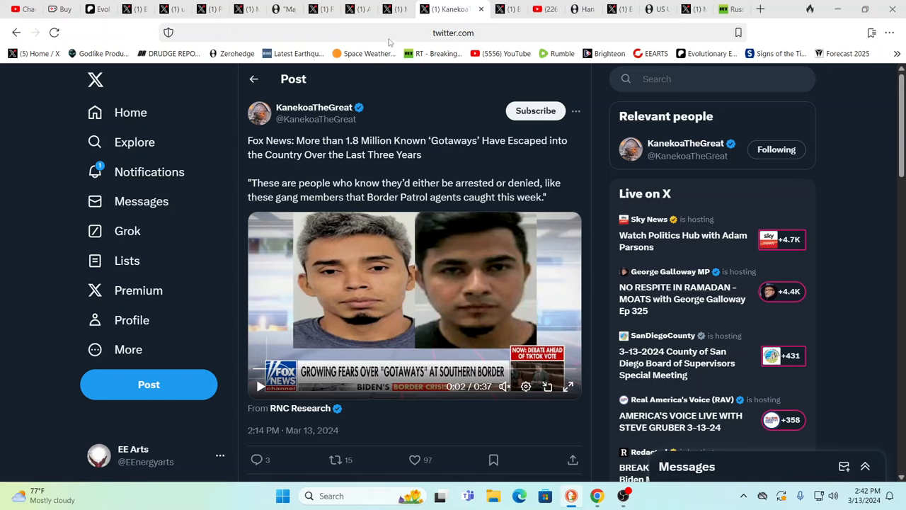
mouse_move(390, 43)
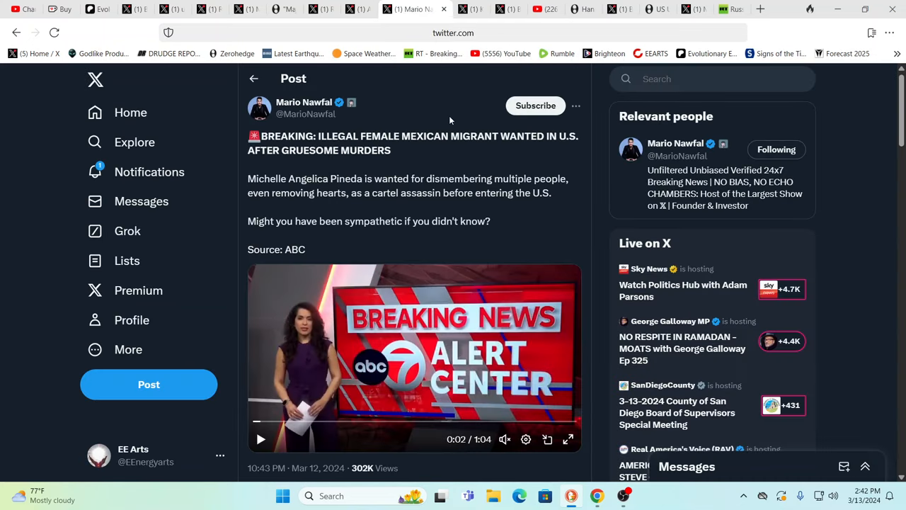
mouse_move(346, 150)
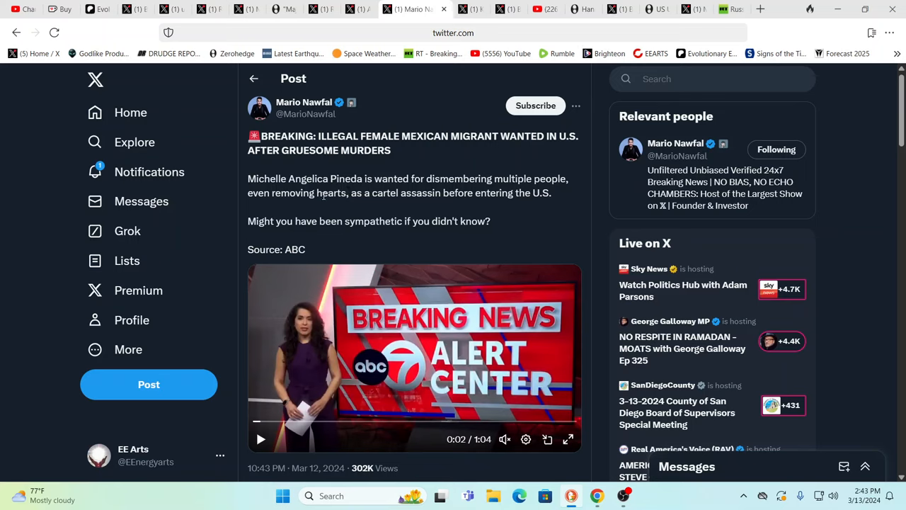
mouse_move(388, 206)
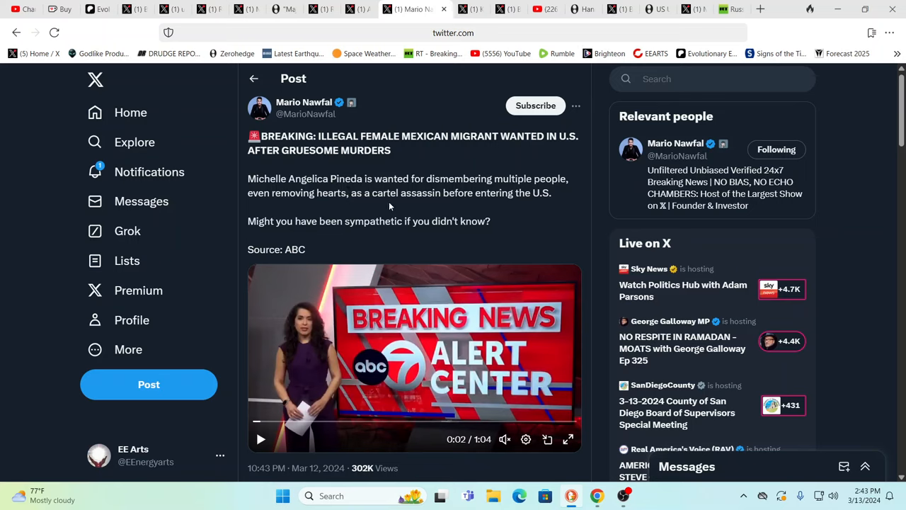
mouse_move(442, 177)
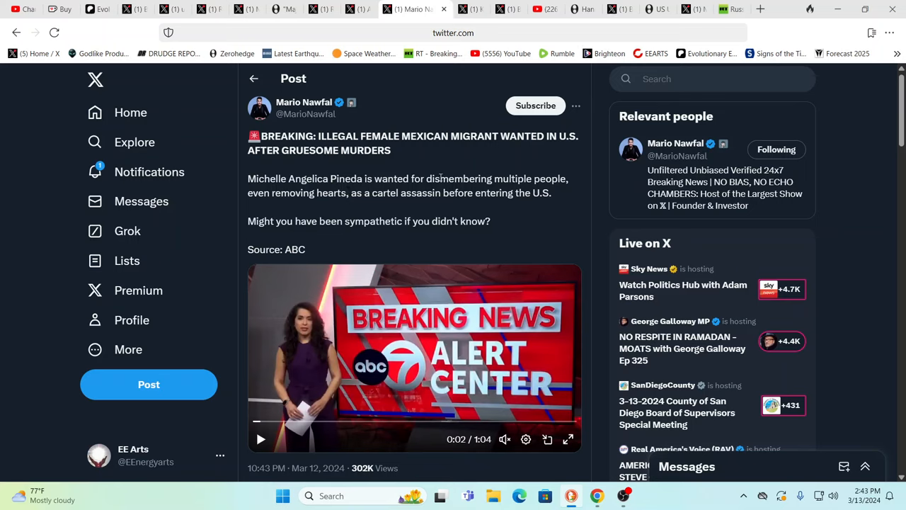
mouse_move(533, 190)
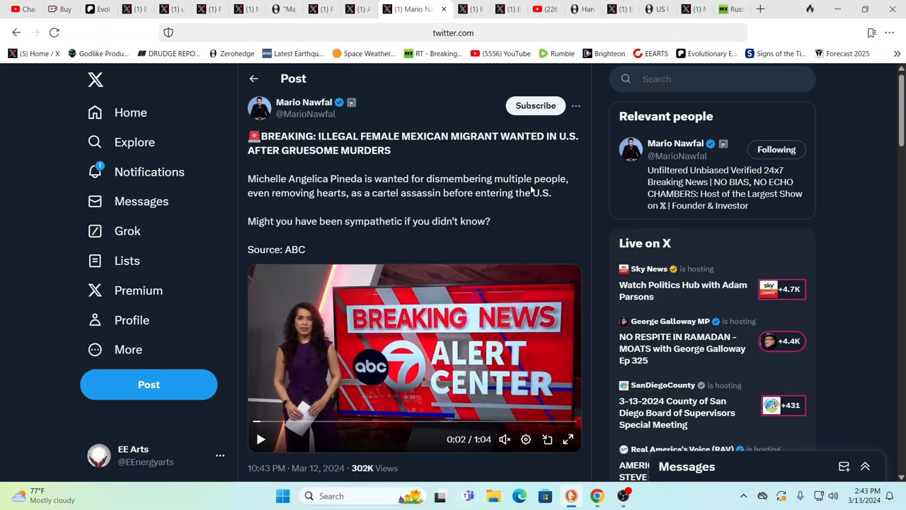
mouse_move(482, 220)
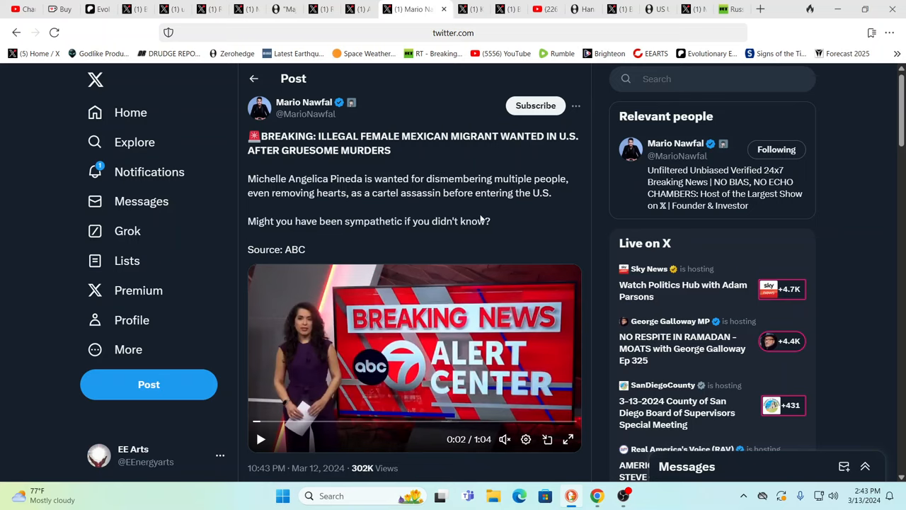
mouse_move(467, 212)
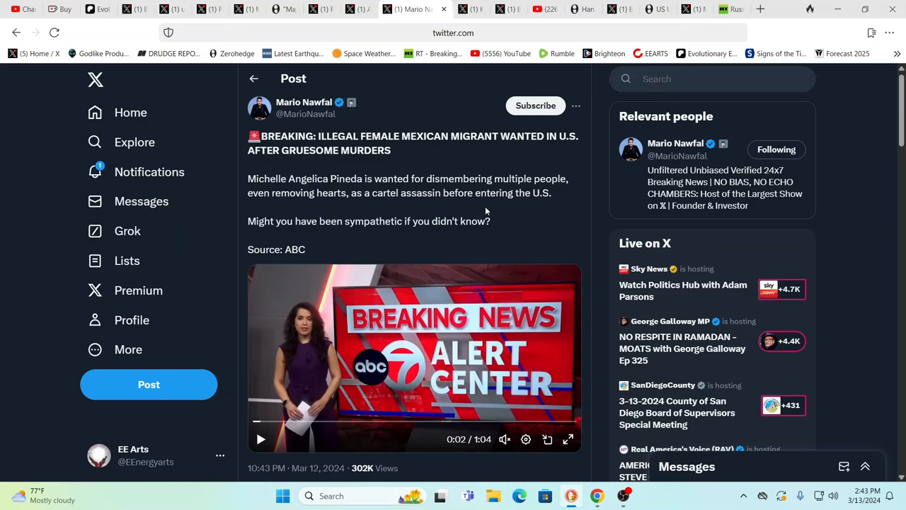
mouse_move(558, 231)
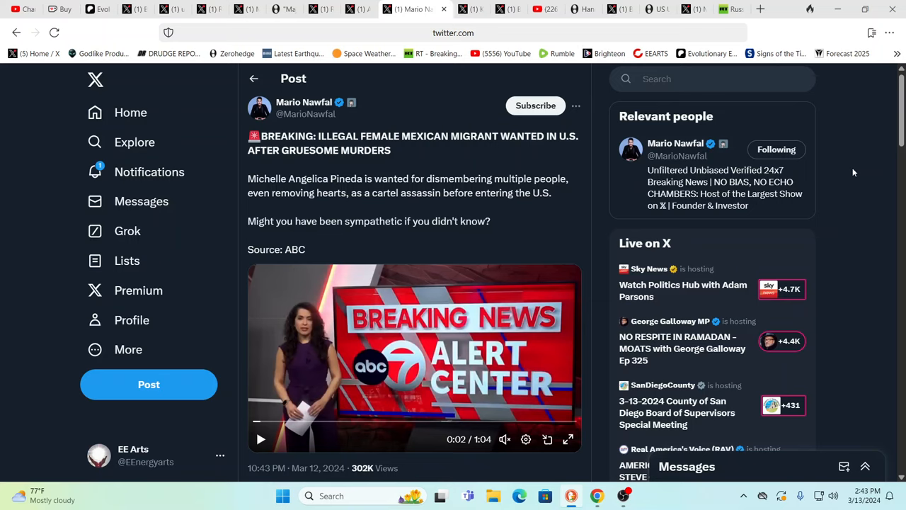
mouse_move(843, 170)
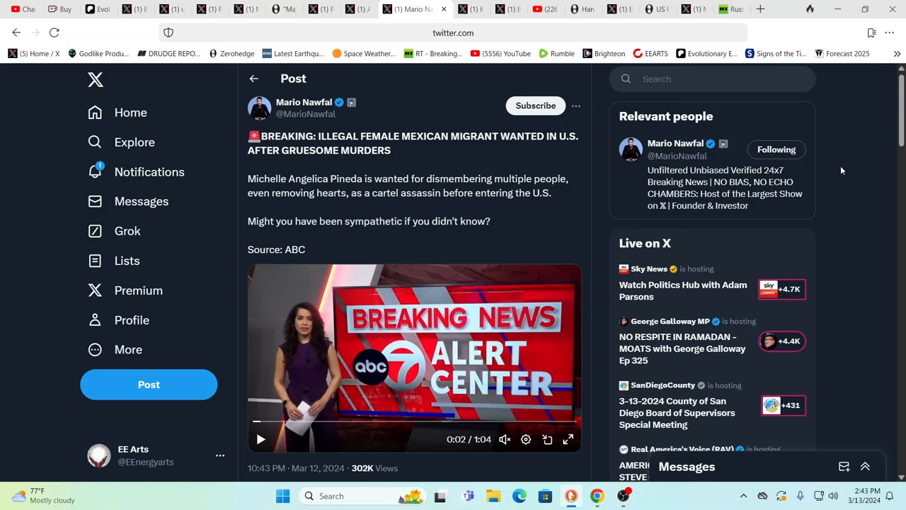
mouse_move(861, 148)
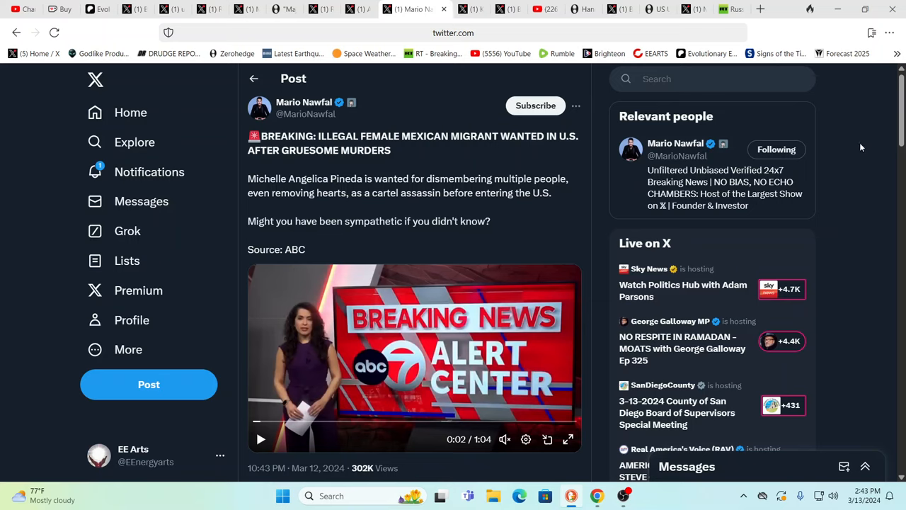
mouse_move(434, 122)
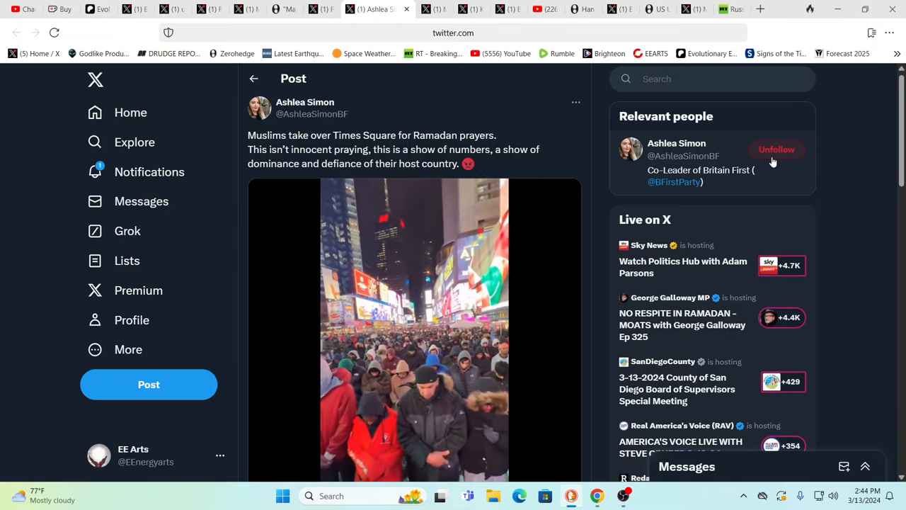
Step: Switch to the X tab showing Grant Shapps' post on 16,000 British troops deploying
click(776, 150)
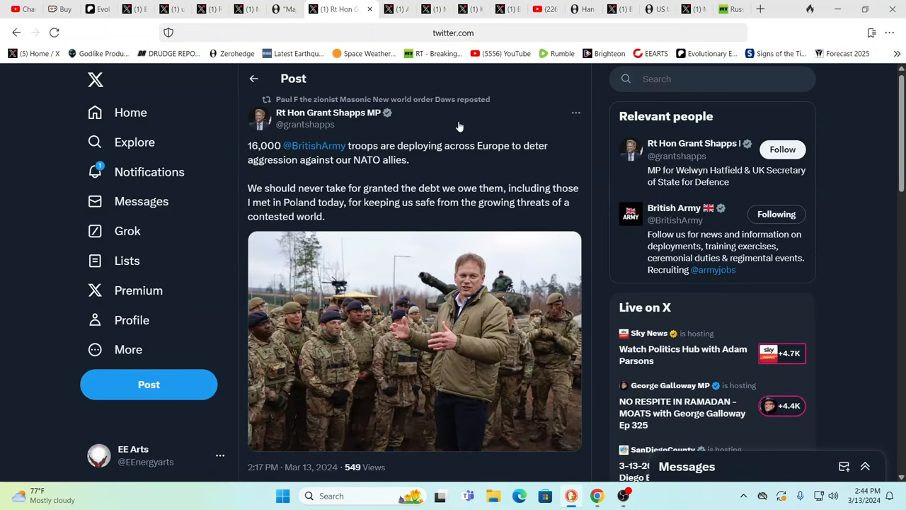
mouse_move(525, 184)
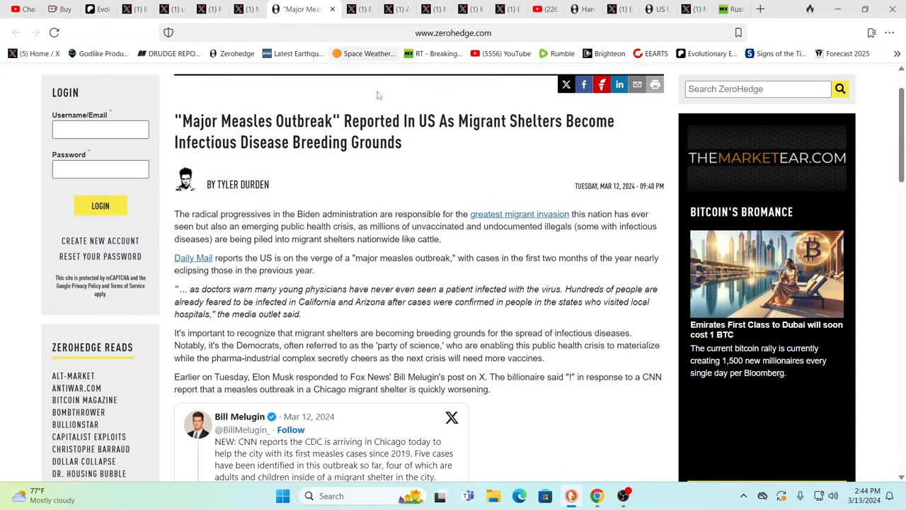
mouse_move(497, 167)
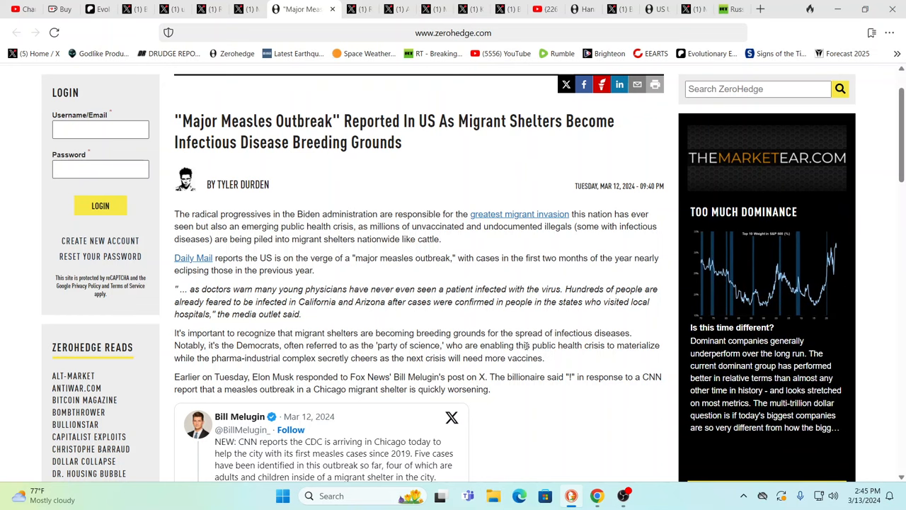
mouse_move(598, 377)
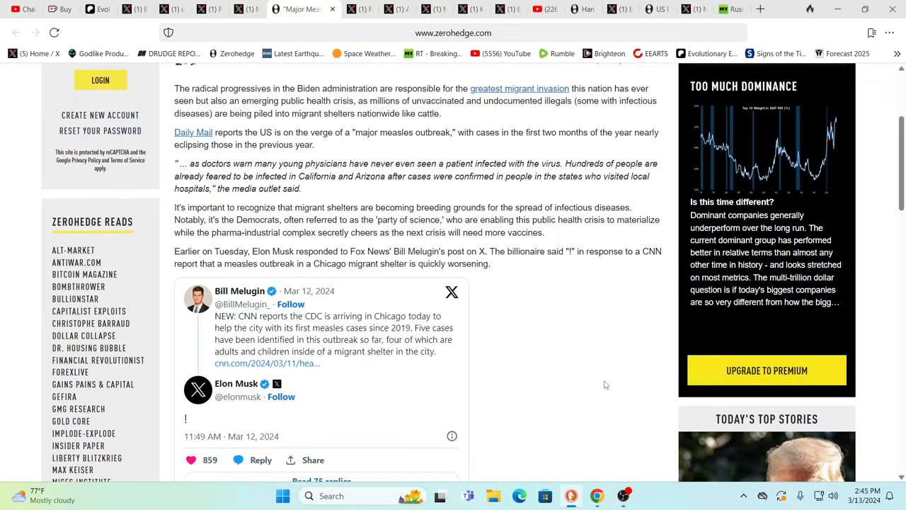
Step: Scroll the measles article down to Elon Musk's reply and the CDC case map
scroll(down, 3)
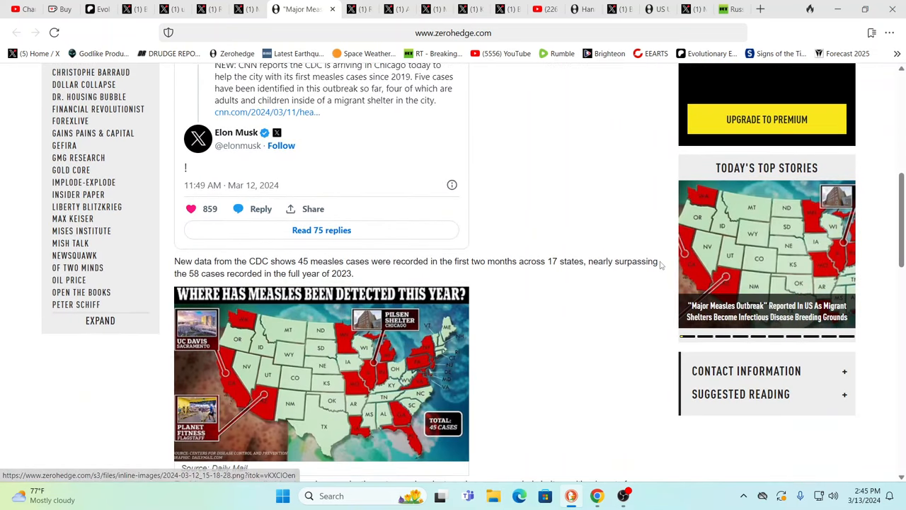
mouse_move(593, 371)
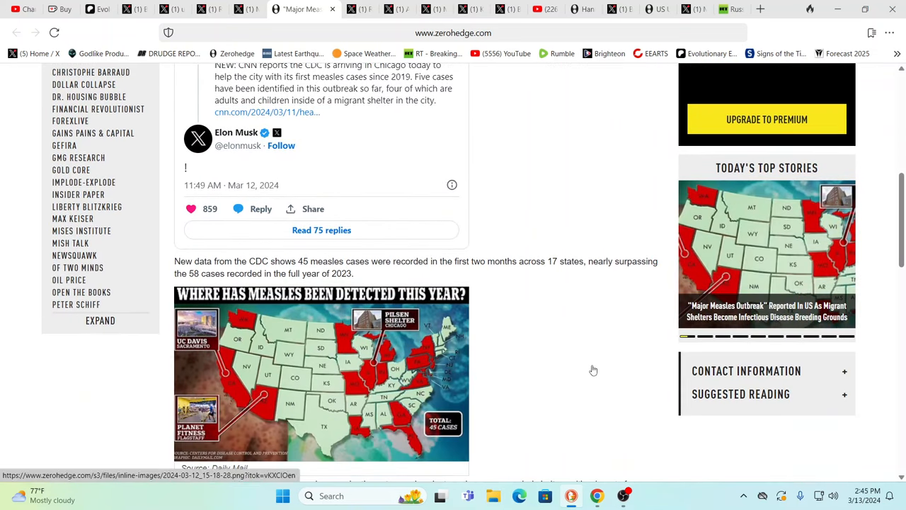
mouse_move(588, 374)
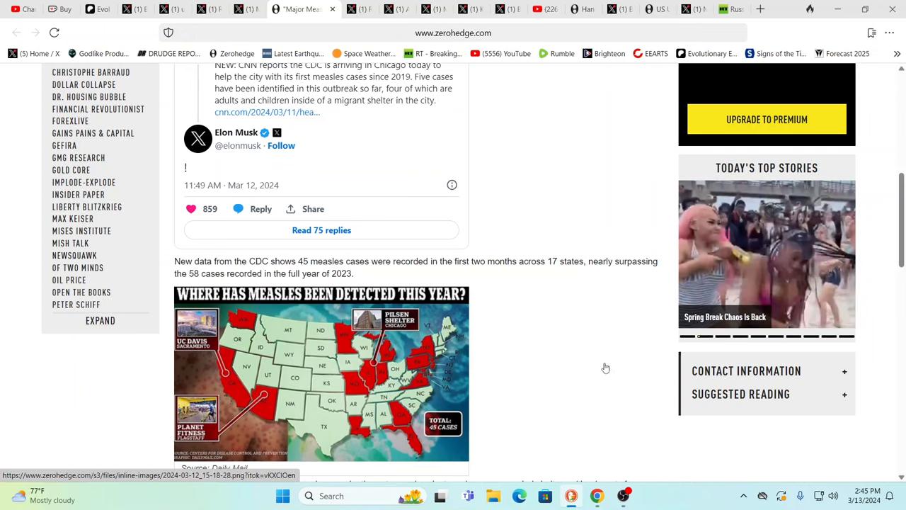
mouse_move(634, 369)
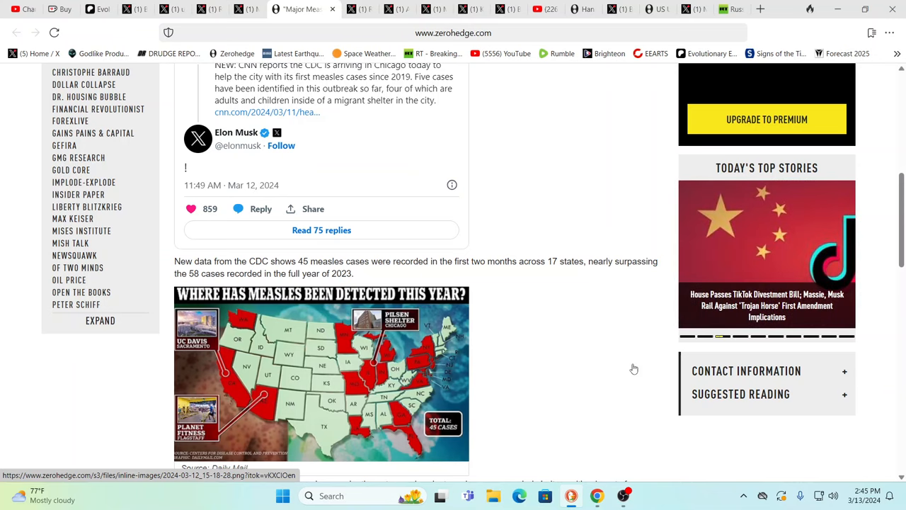
mouse_move(630, 369)
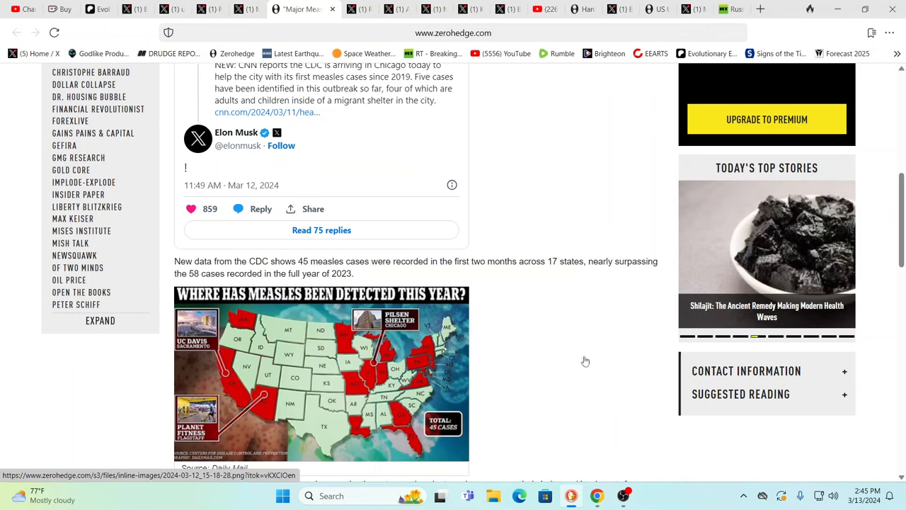
mouse_move(568, 350)
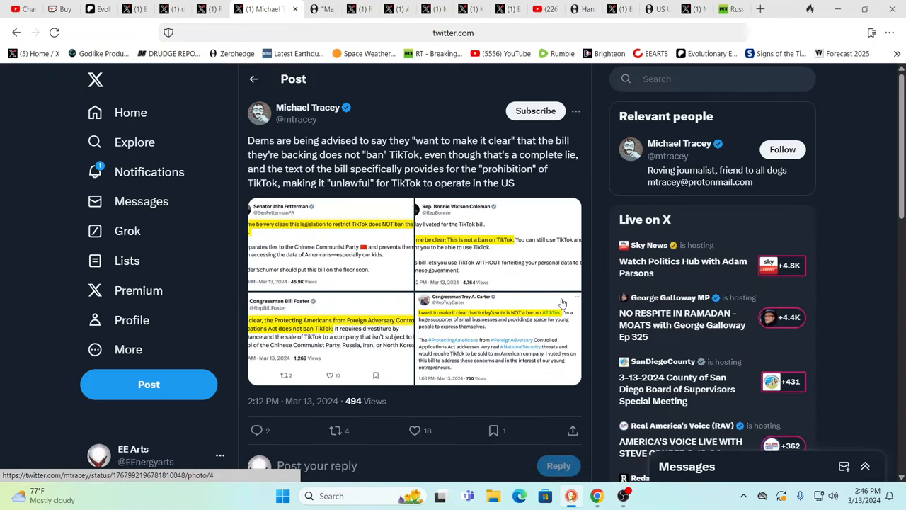
Step: View Fetterman's statement screenshot full size, then step to Watson Coleman's
click(329, 243)
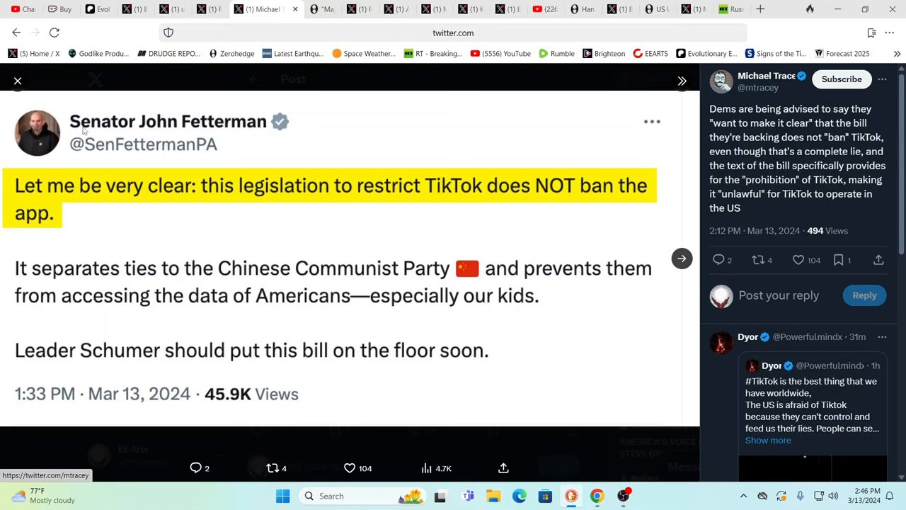
mouse_move(215, 133)
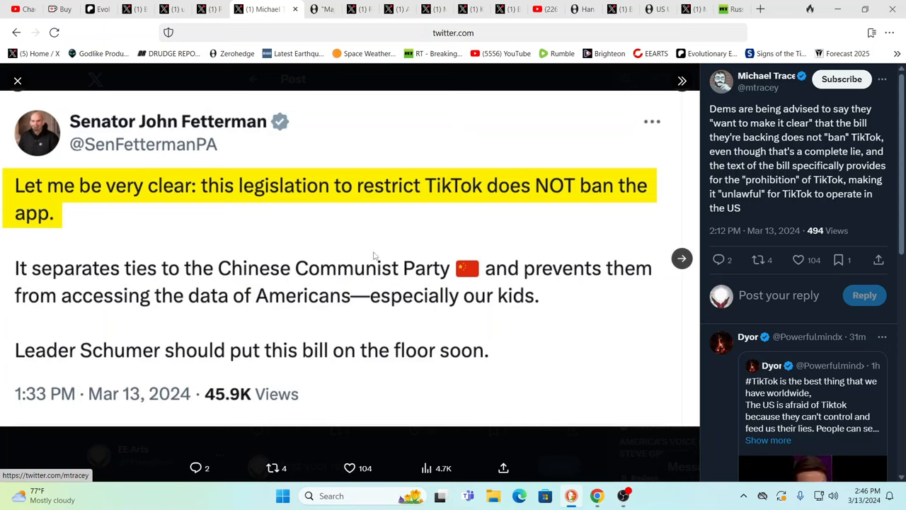
mouse_move(574, 254)
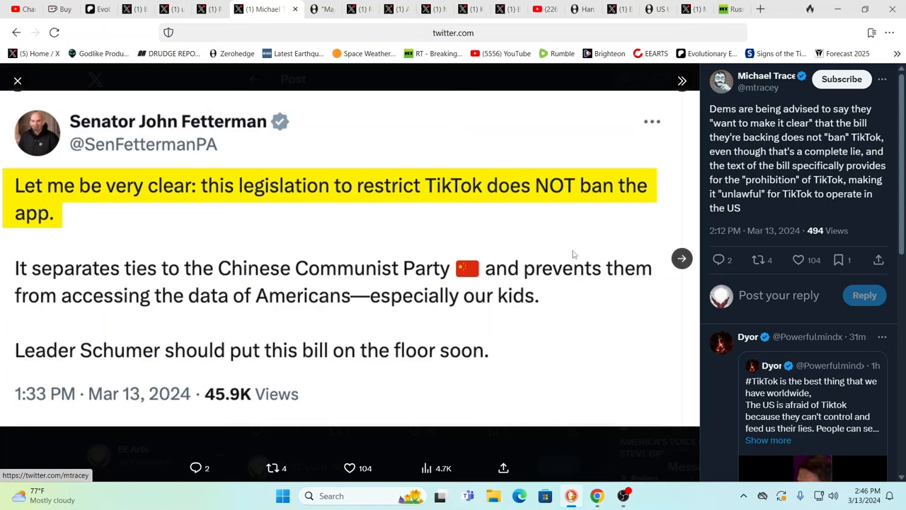
mouse_move(491, 335)
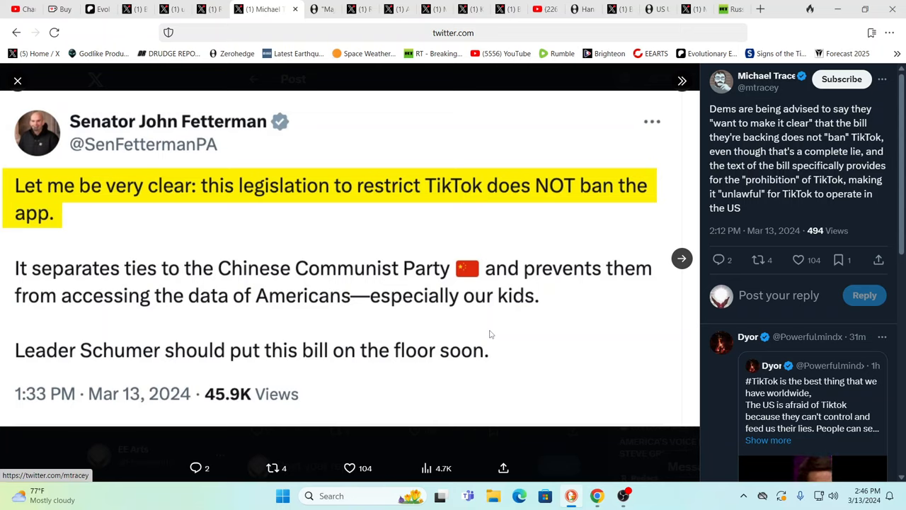
mouse_move(497, 333)
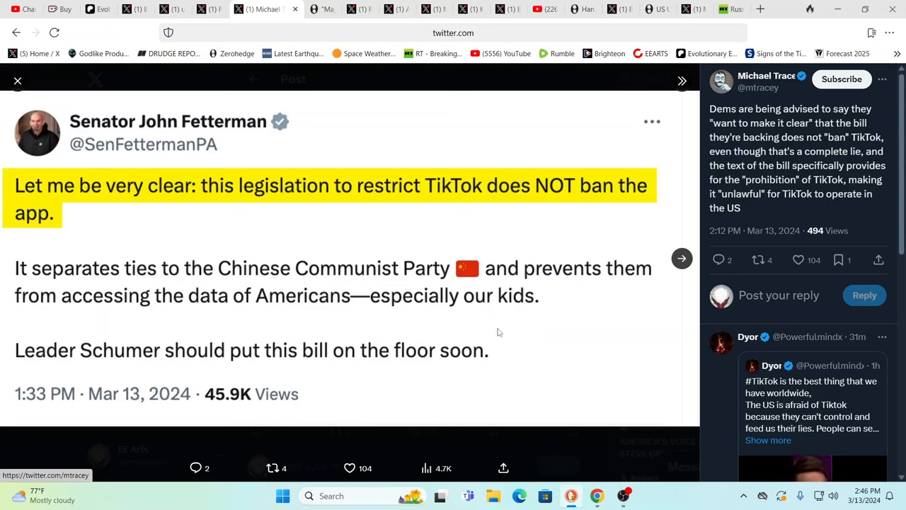
mouse_move(555, 333)
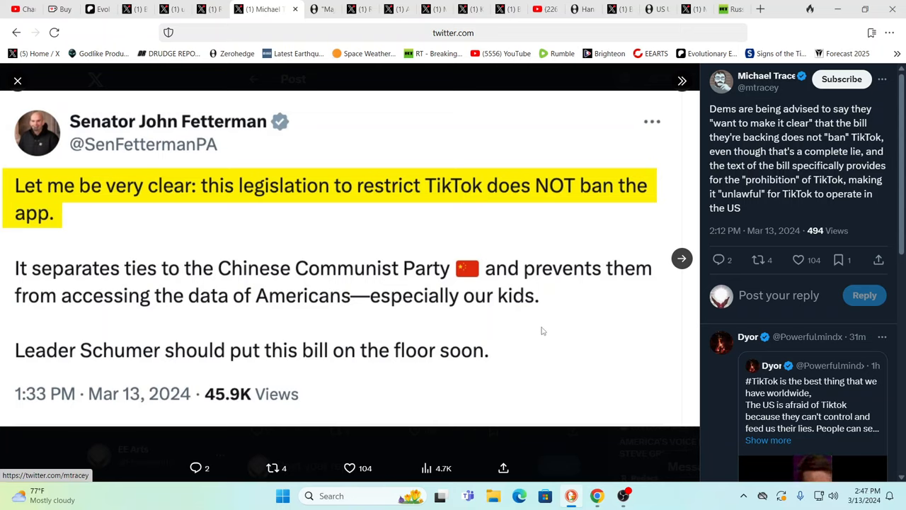
mouse_move(549, 333)
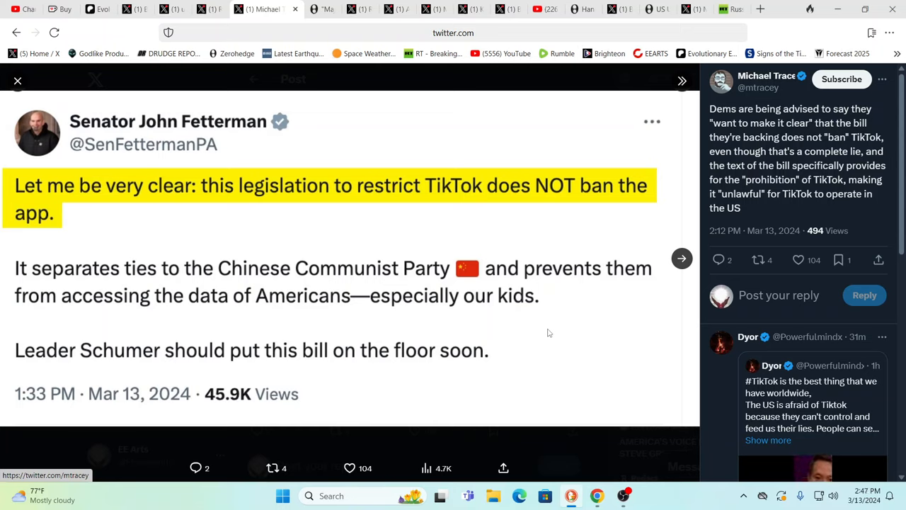
mouse_move(594, 344)
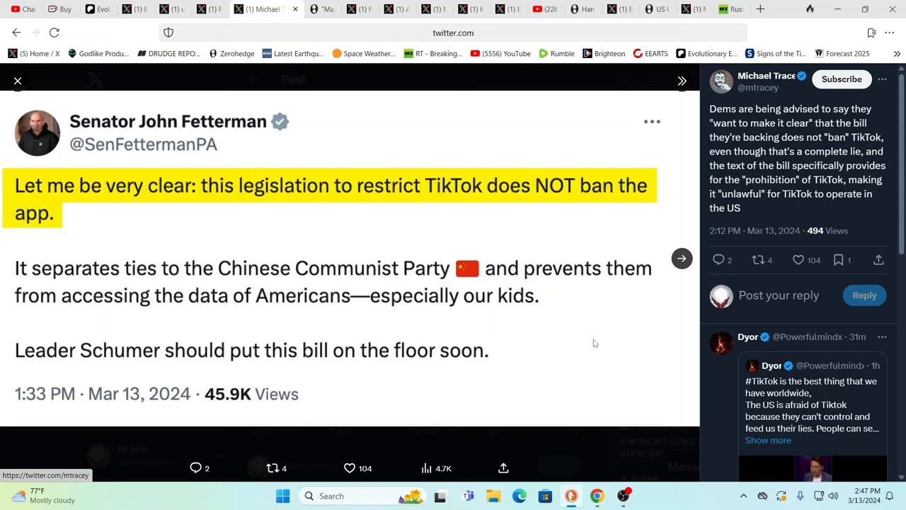
mouse_move(682, 258)
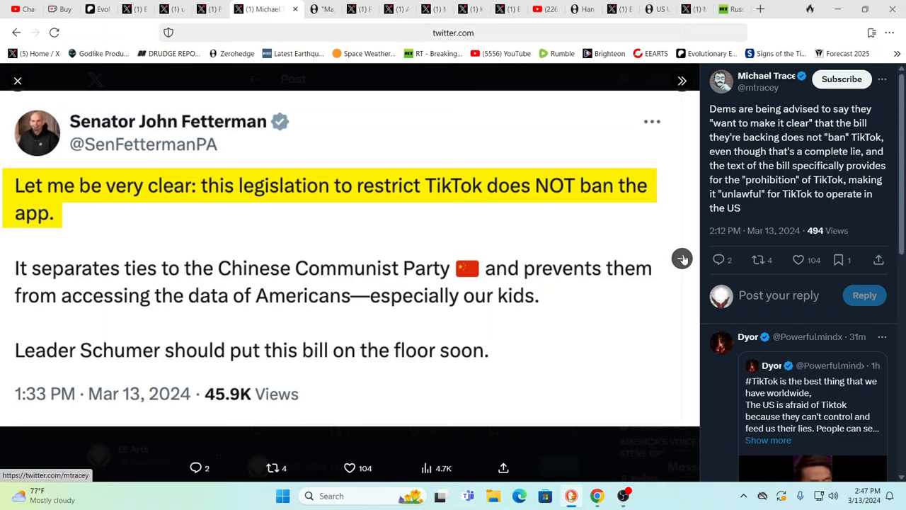
click(683, 258)
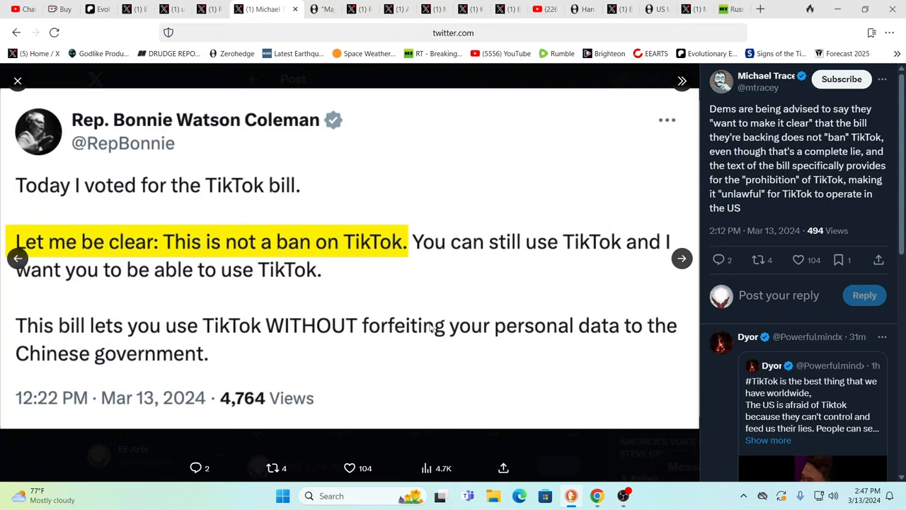
mouse_move(432, 328)
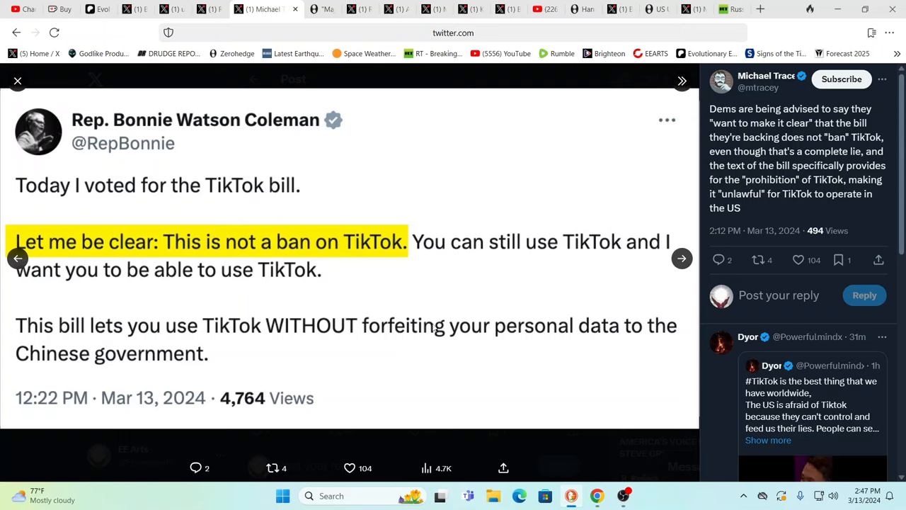
mouse_move(371, 351)
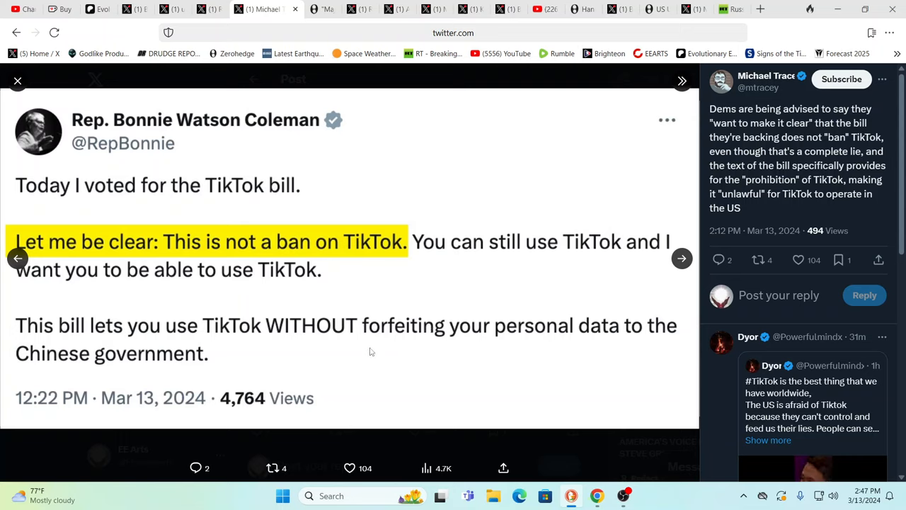
mouse_move(473, 345)
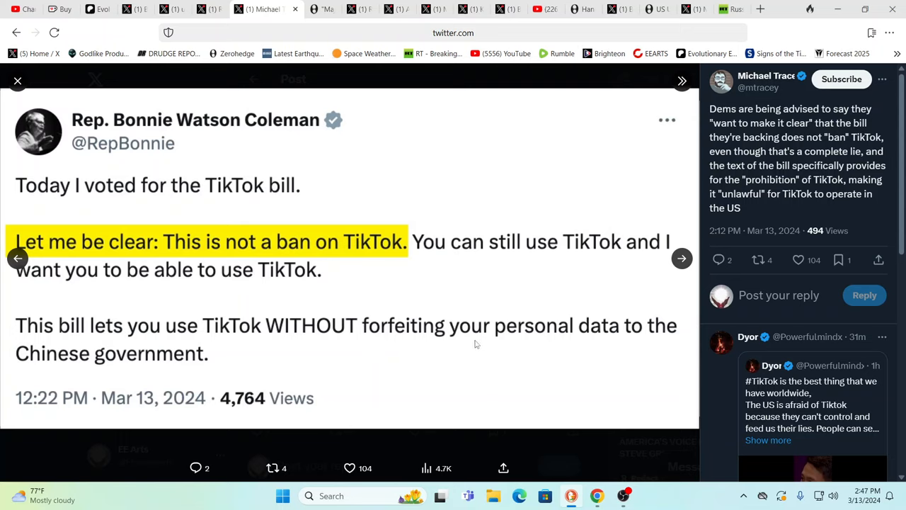
mouse_move(561, 333)
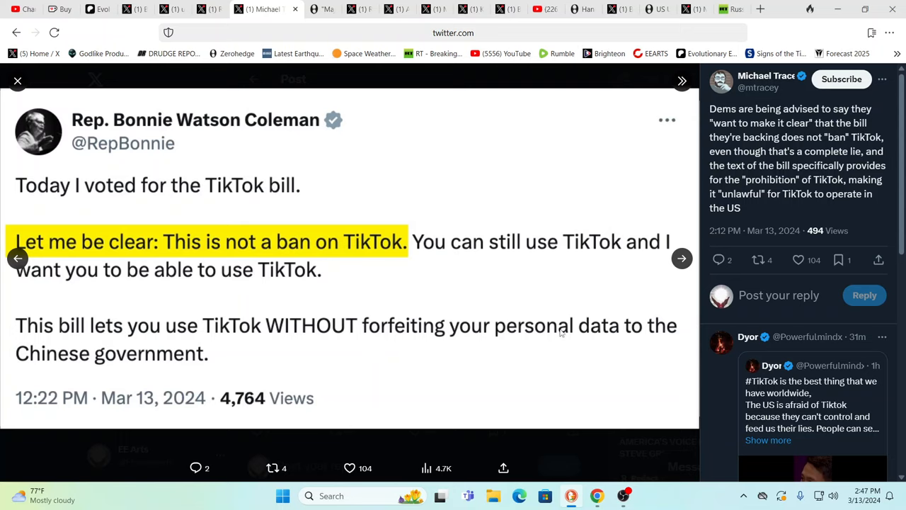
mouse_move(423, 361)
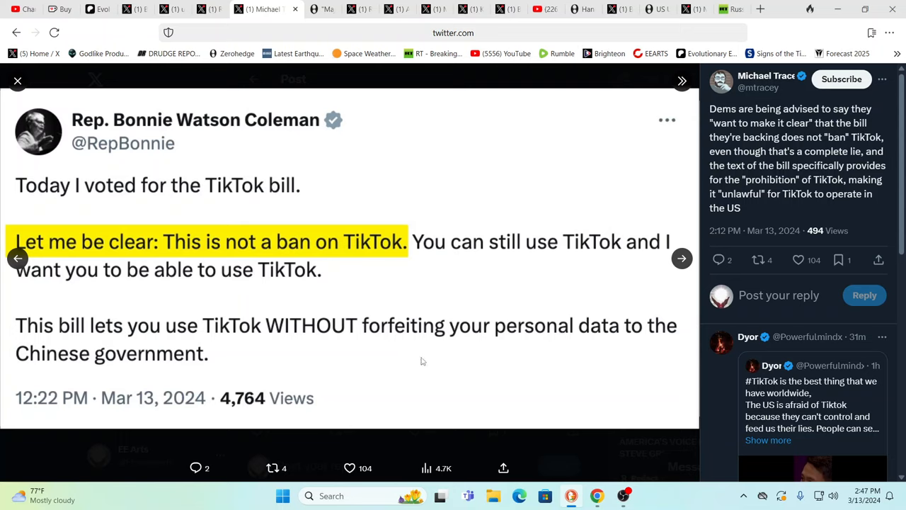
mouse_move(423, 360)
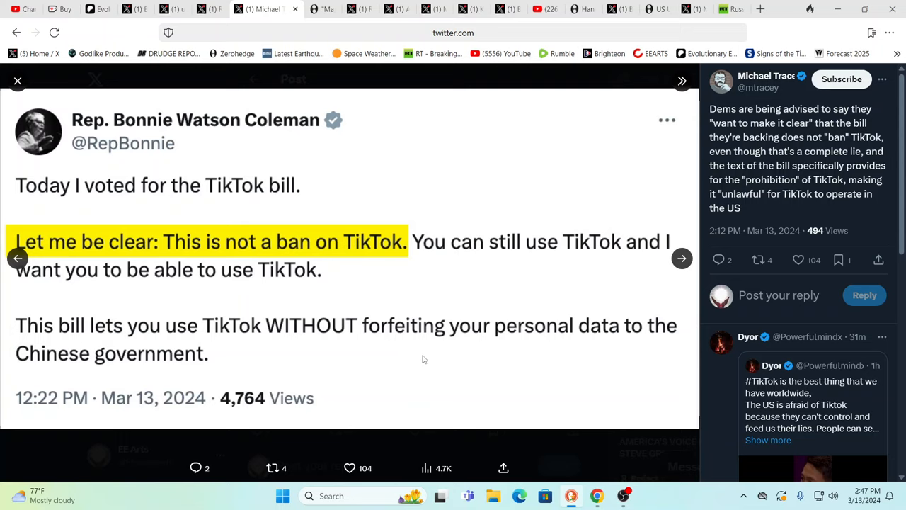
mouse_move(368, 371)
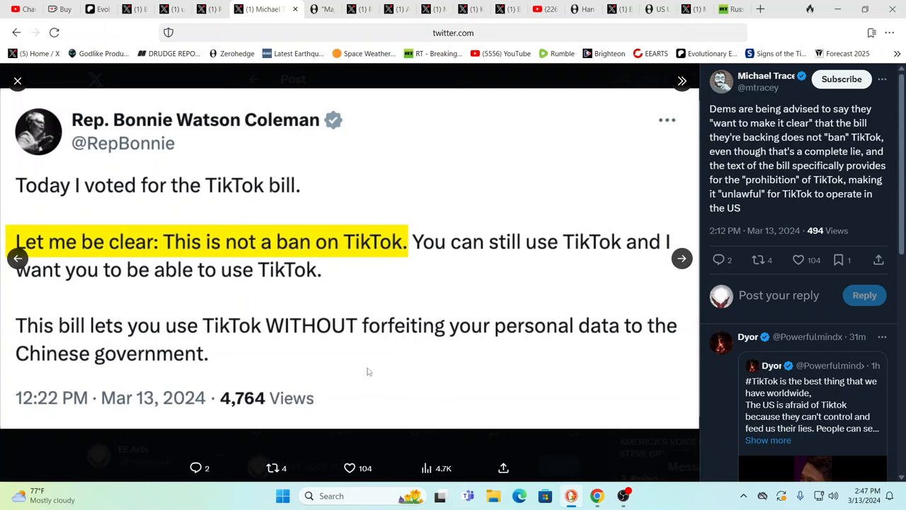
mouse_move(340, 365)
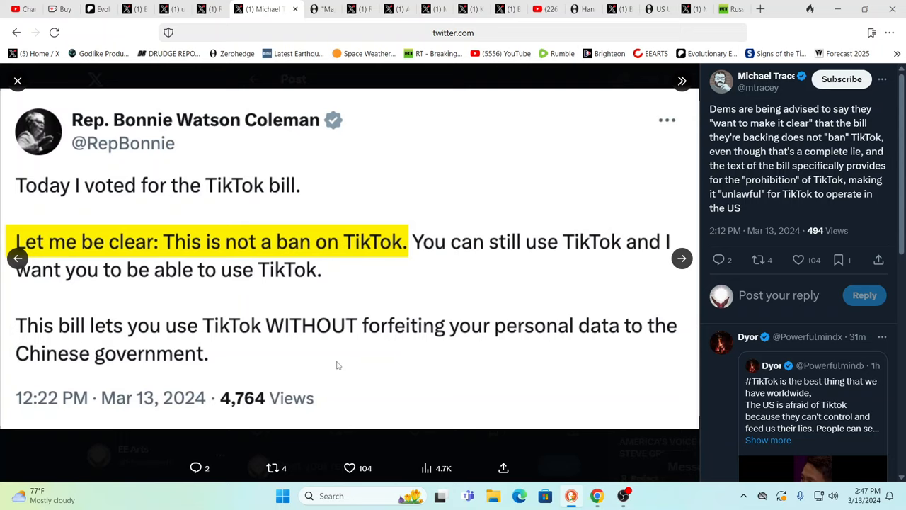
mouse_move(526, 354)
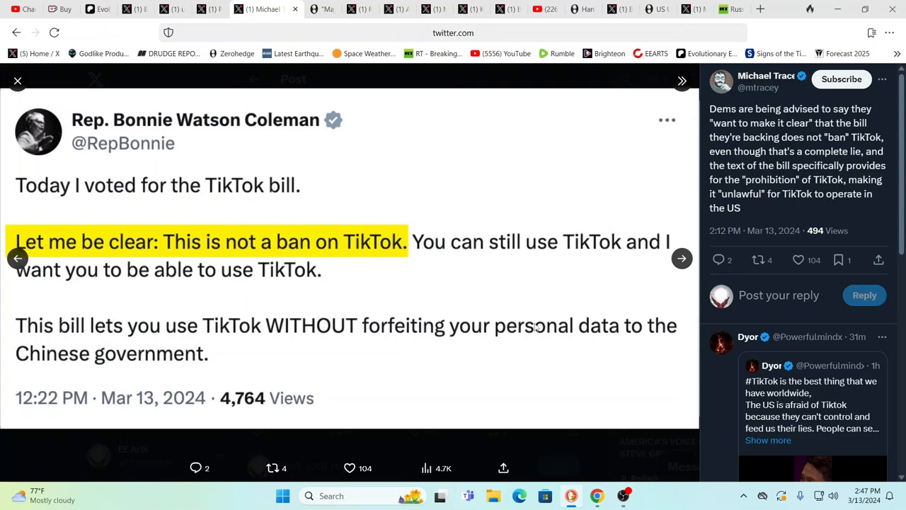
mouse_move(560, 306)
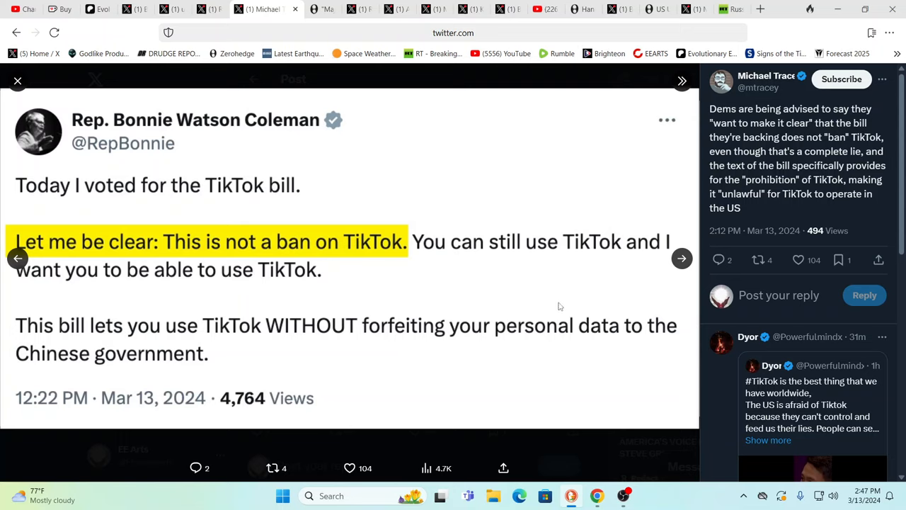
mouse_move(564, 306)
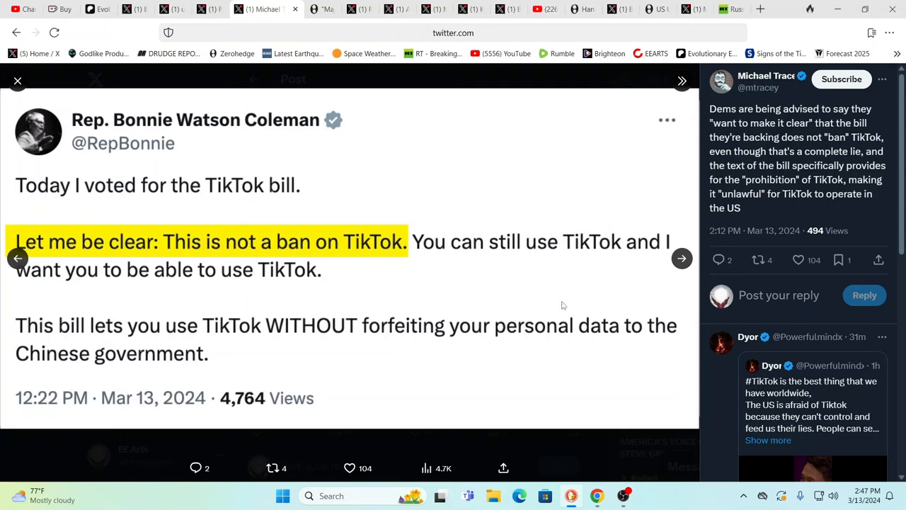
mouse_move(655, 292)
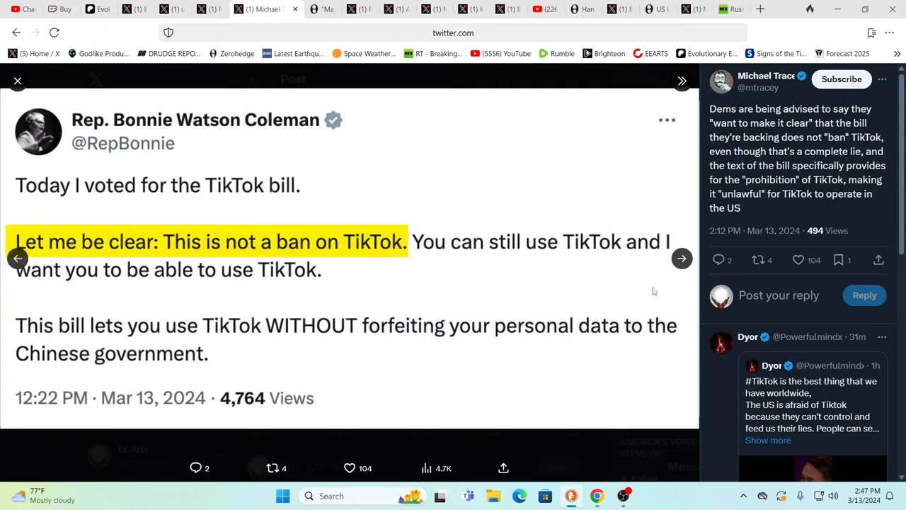
mouse_move(681, 258)
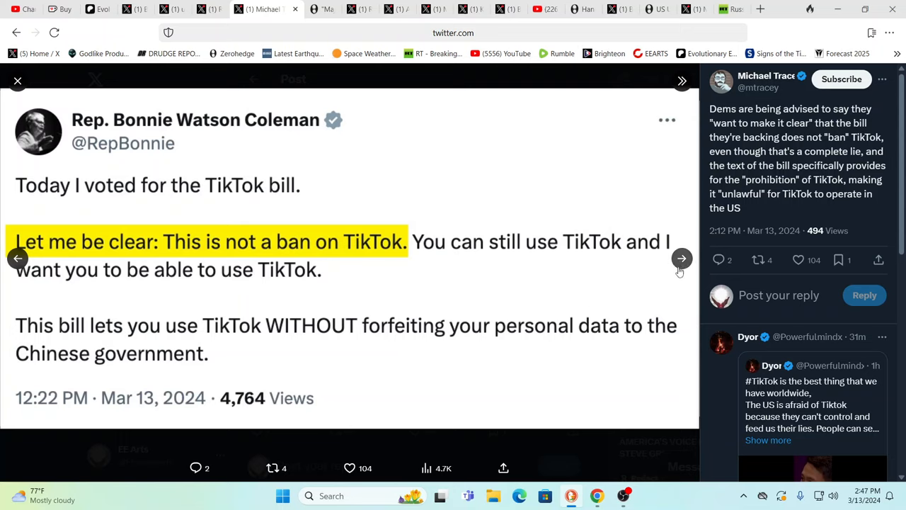
mouse_move(683, 257)
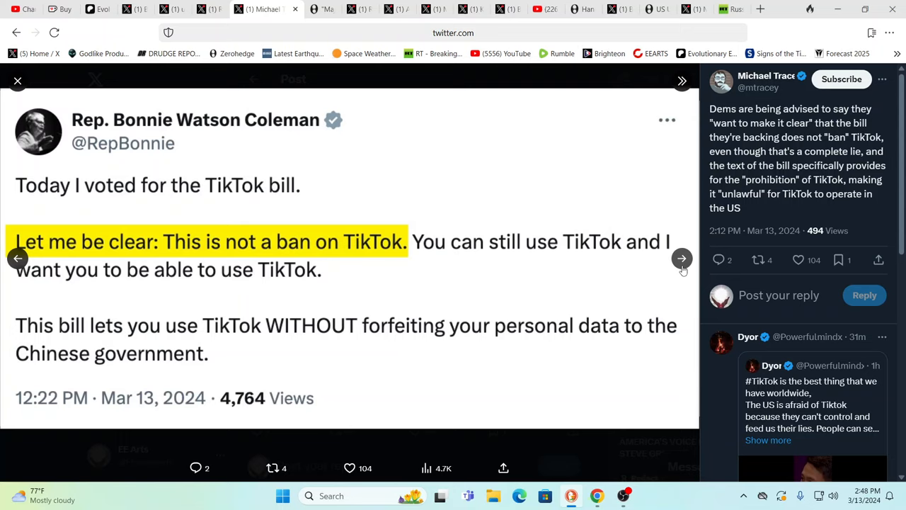
click(682, 258)
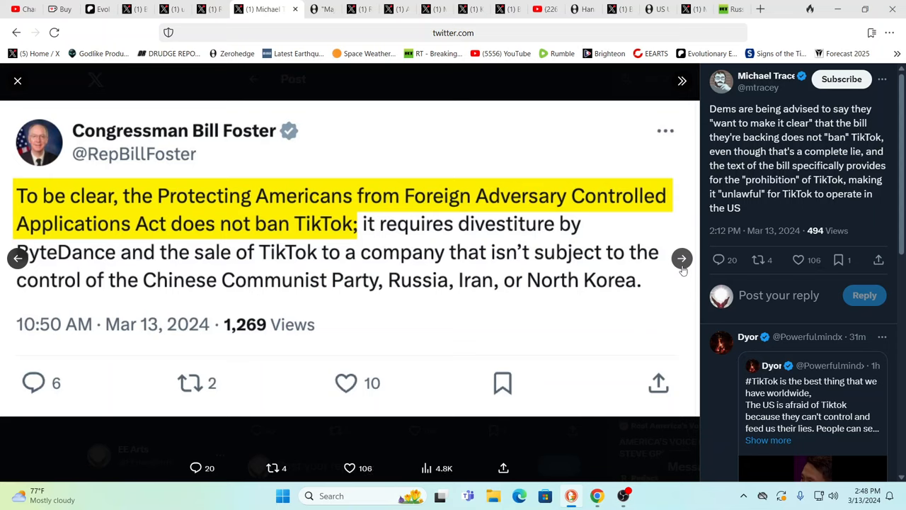
Step: Advance past another lawmaker's TikTok statement, then switch to Reuters' refinery-strike post
click(682, 258)
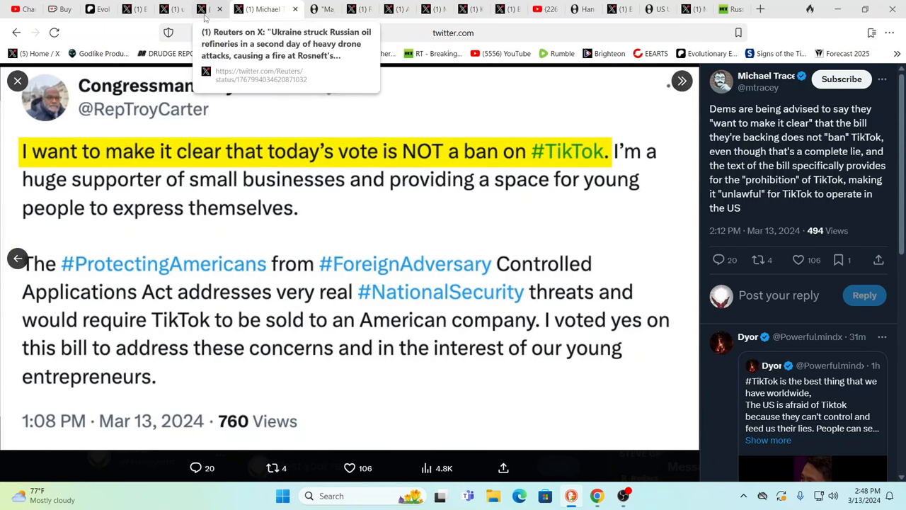
click(219, 8)
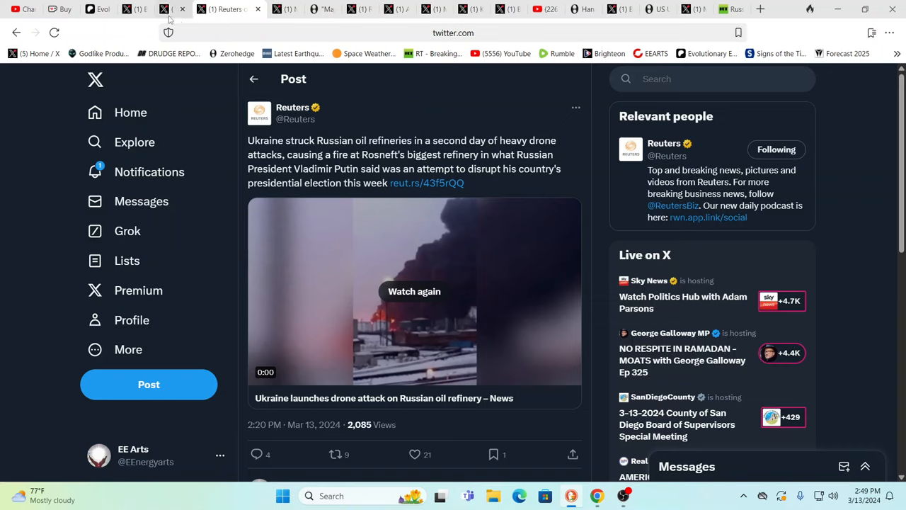
Step: Switch to the unusual_whales tab showing the Keating Boeing stock-sale post
click(187, 8)
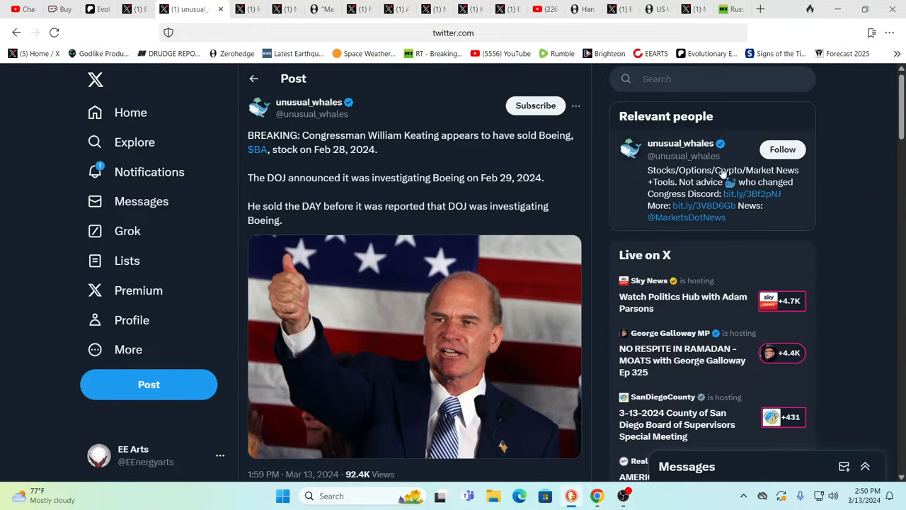
mouse_move(374, 164)
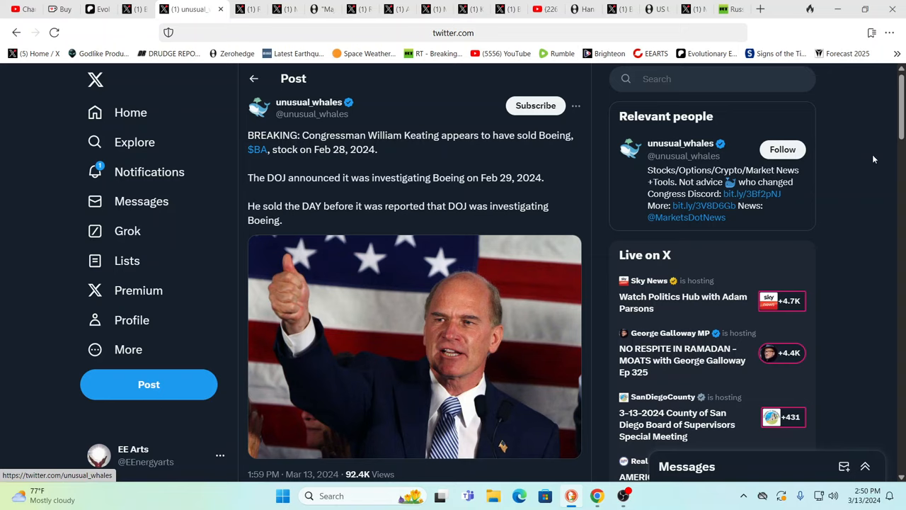
mouse_move(396, 174)
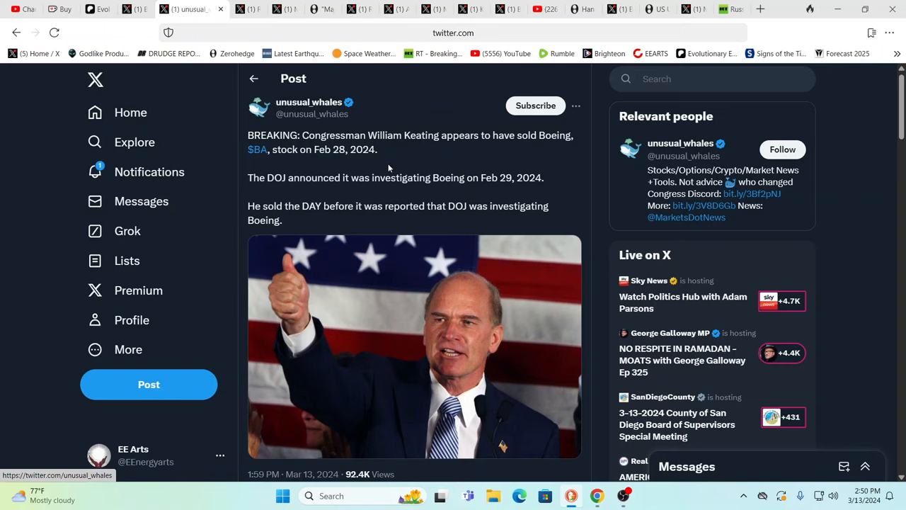
mouse_move(309, 192)
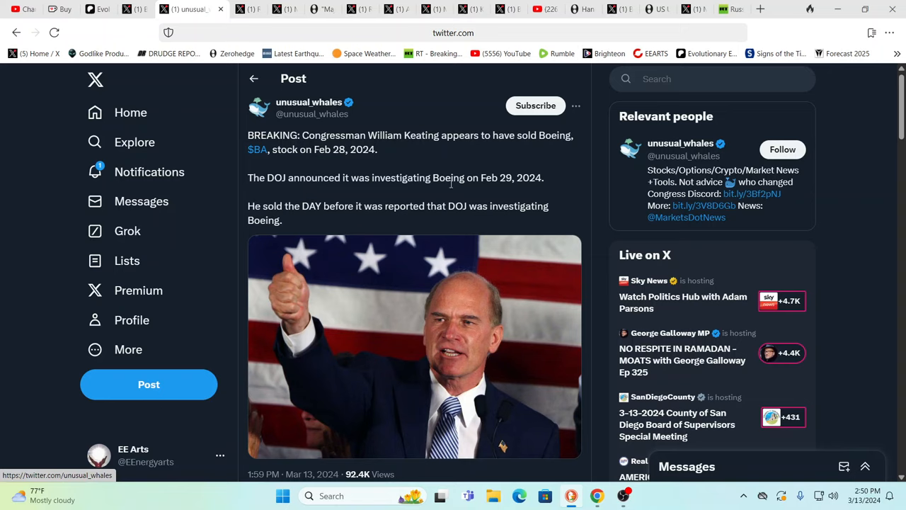
mouse_move(408, 227)
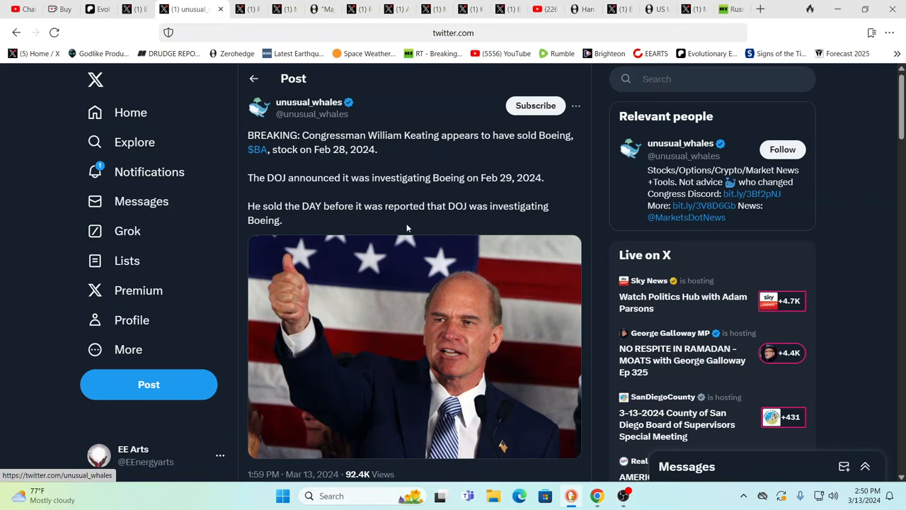
mouse_move(498, 218)
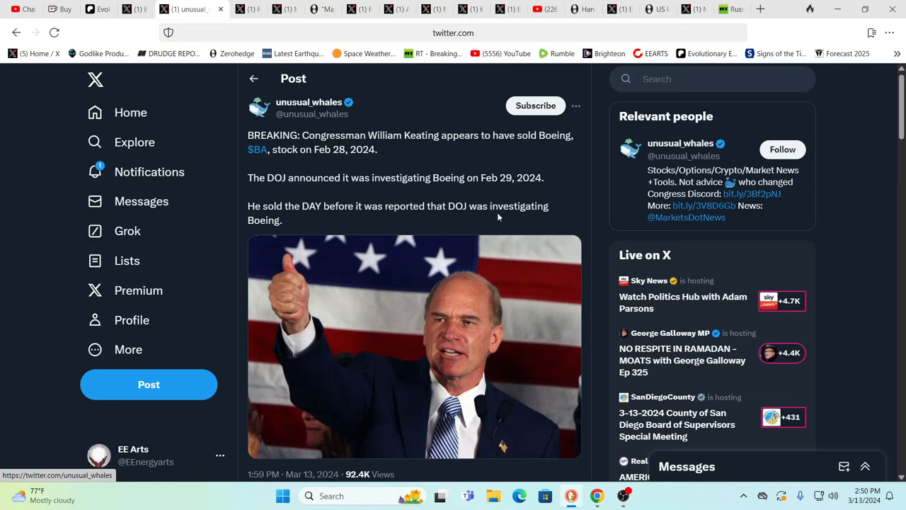
mouse_move(509, 217)
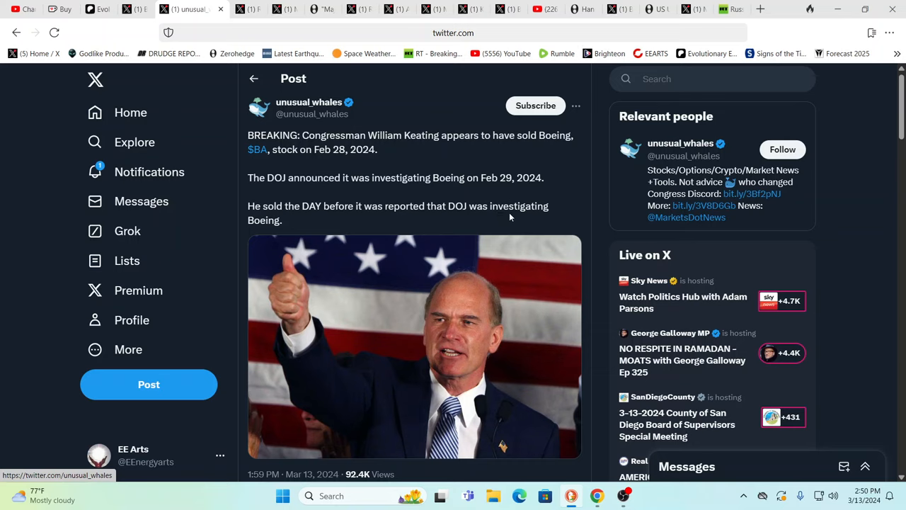
mouse_move(456, 337)
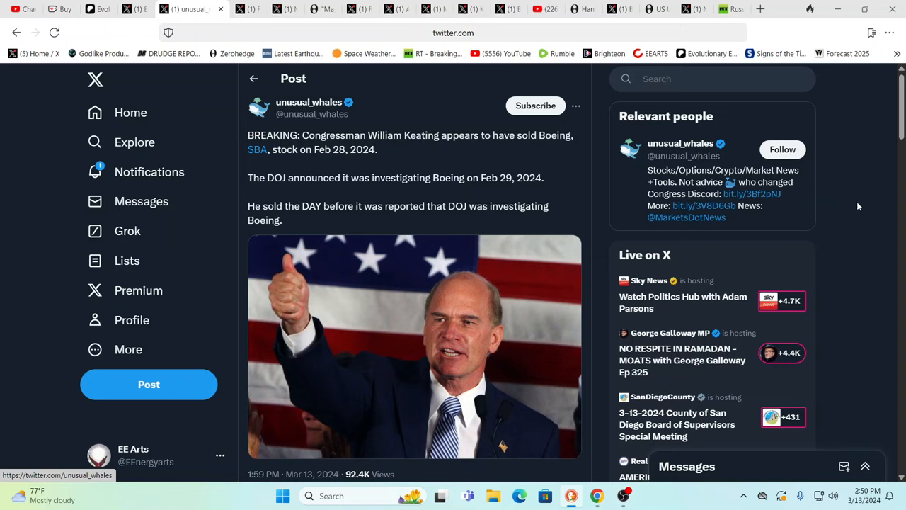
mouse_move(867, 193)
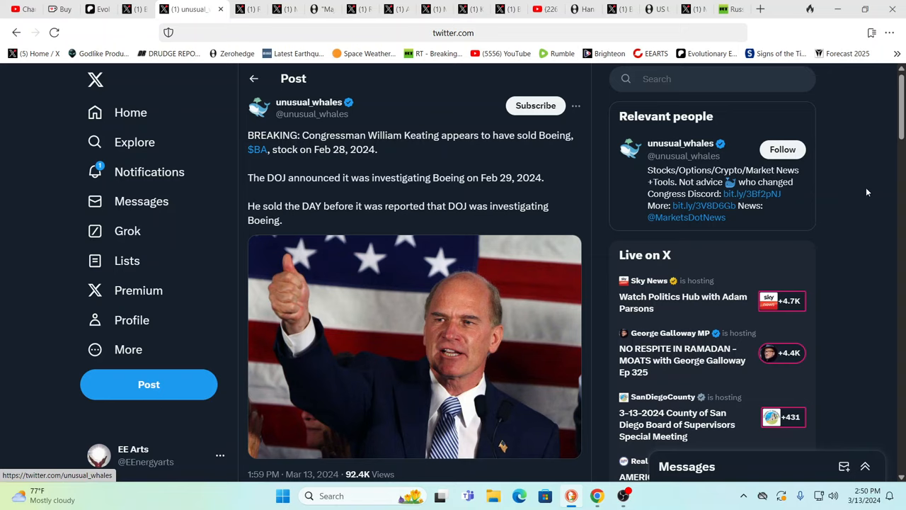
mouse_move(857, 178)
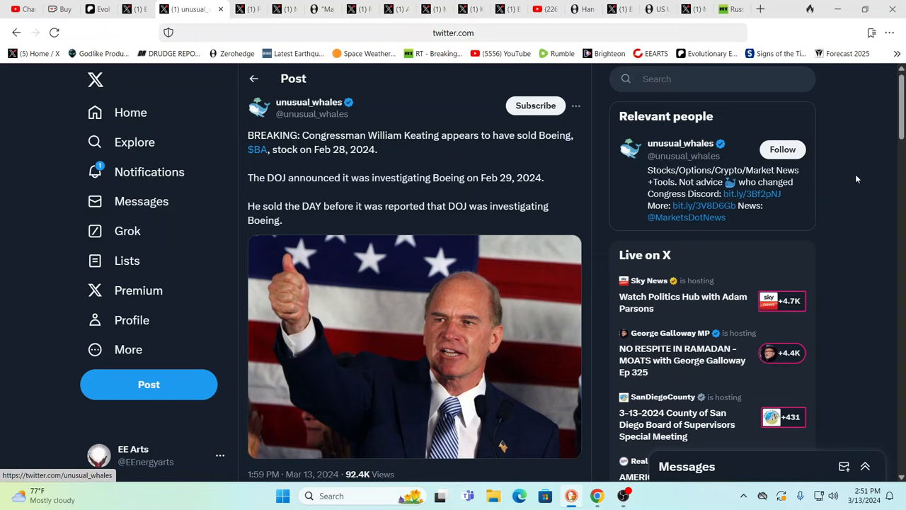